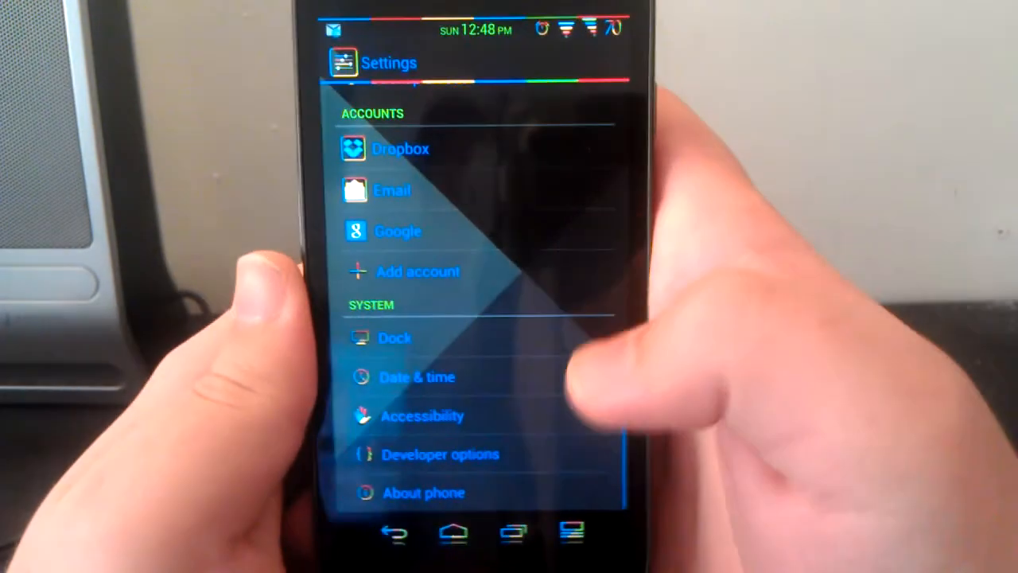
View About phone version info (Liquid-JB v2.0-RC3) and trigger the Android 4.1.1 Jelly Bean easter egg
left_click(423, 493)
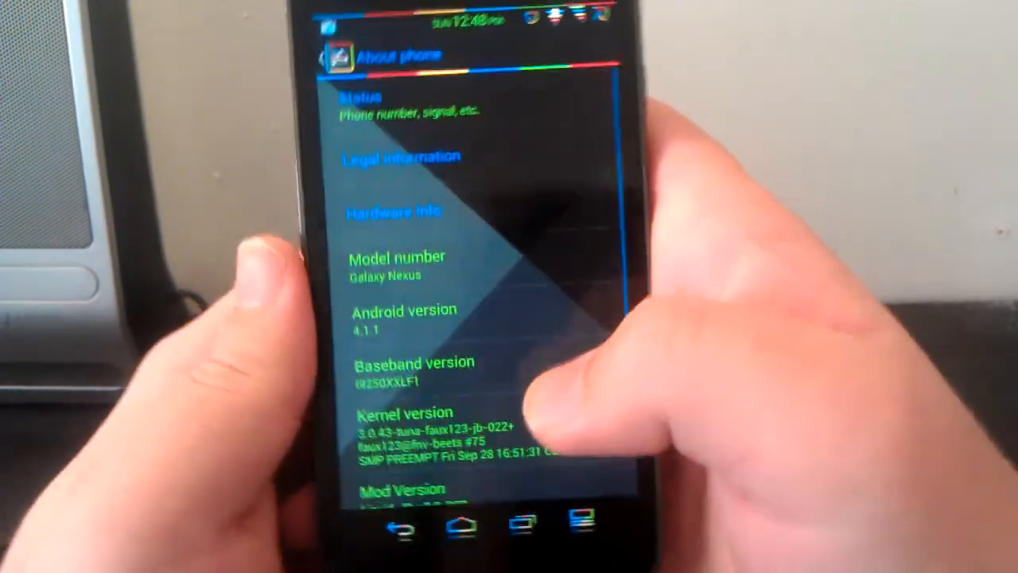
scroll("down", 3)
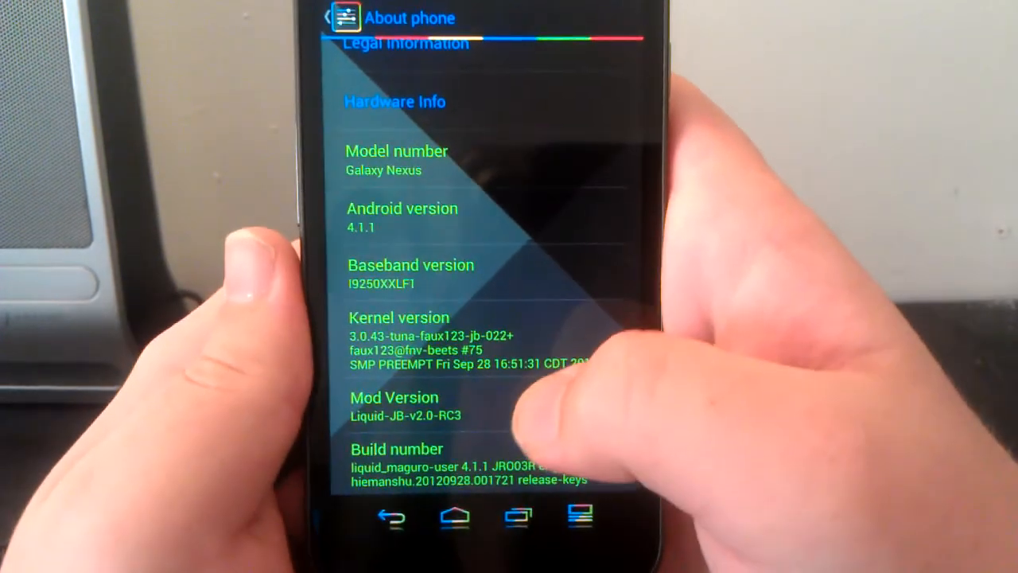
left_click(395, 406)
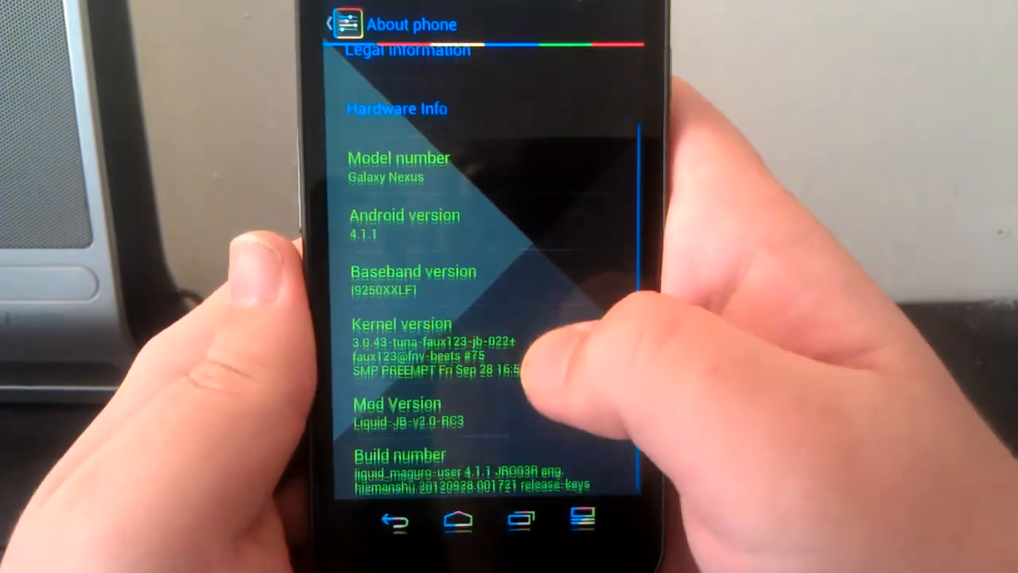
left_click(410, 414)
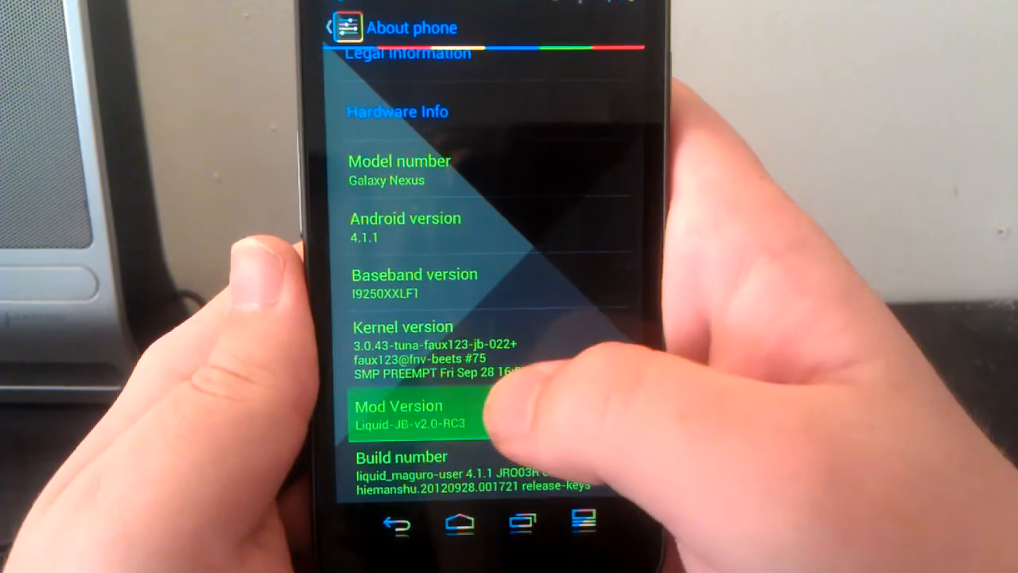
scroll("down", 3)
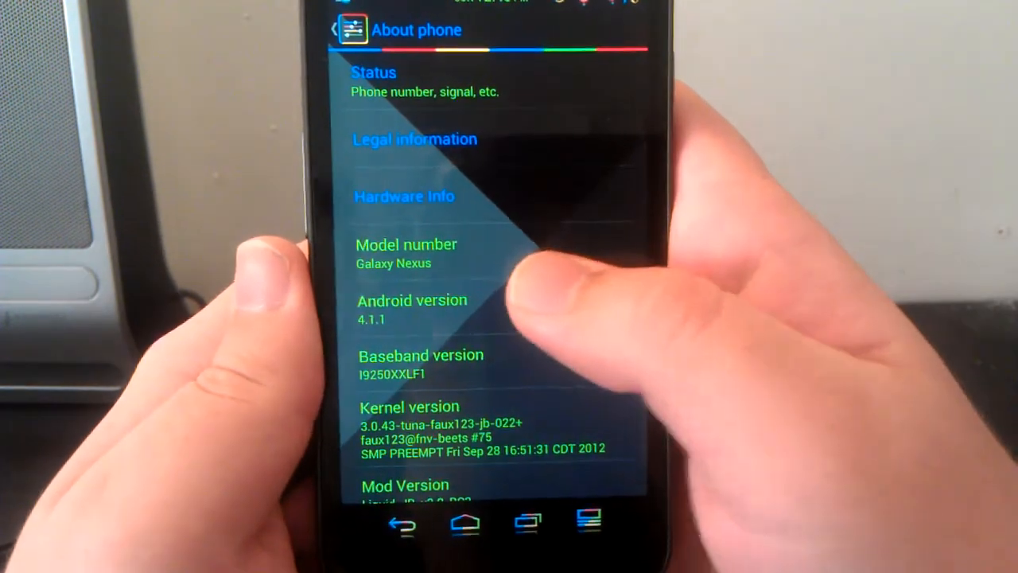
left_click(411, 310)
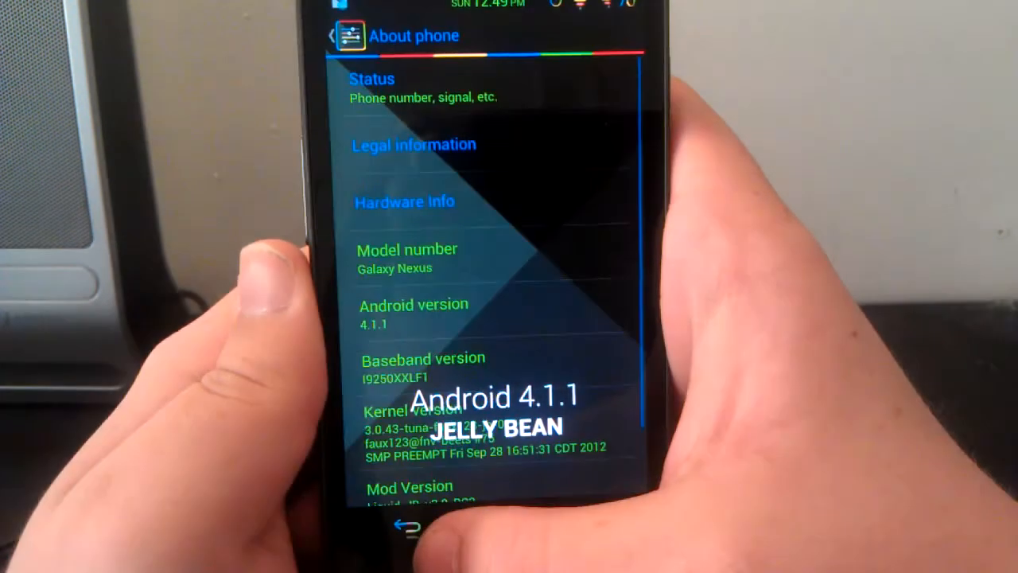
Go back to Settings, enter Liquid Splasher and view the Liquid about page with project links and developers
left_click(333, 36)
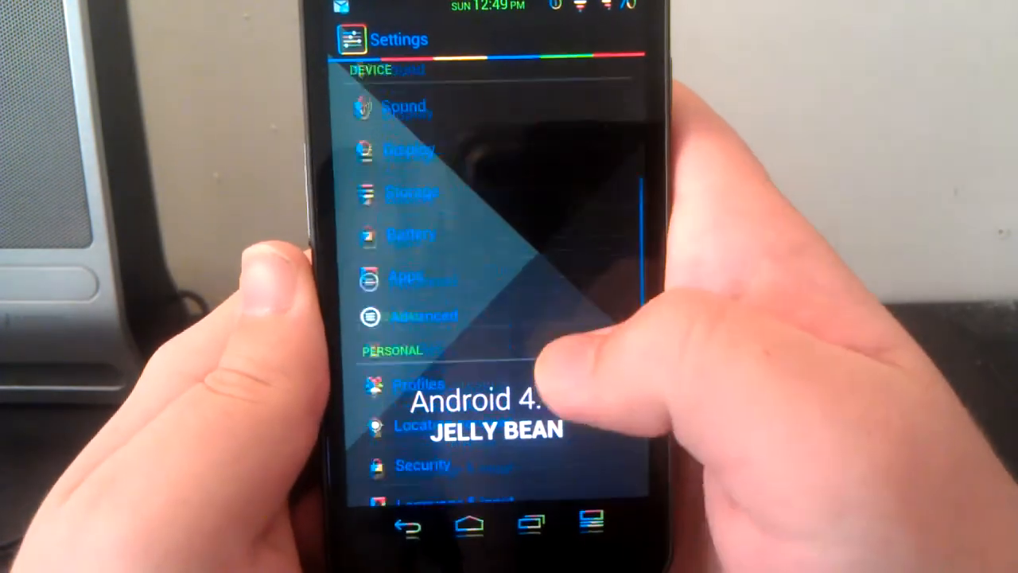
scroll("down", 3)
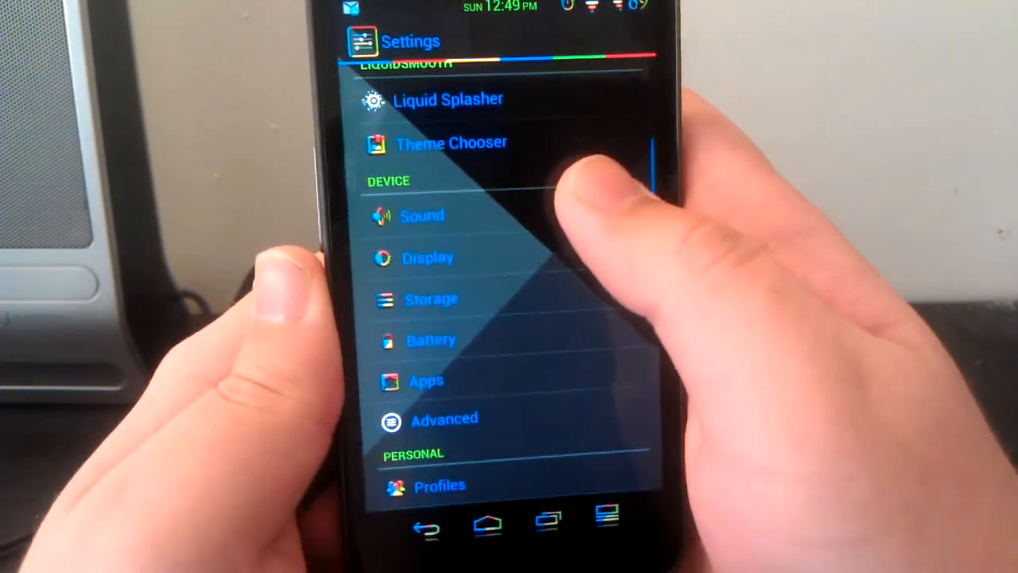
scroll("down", 3)
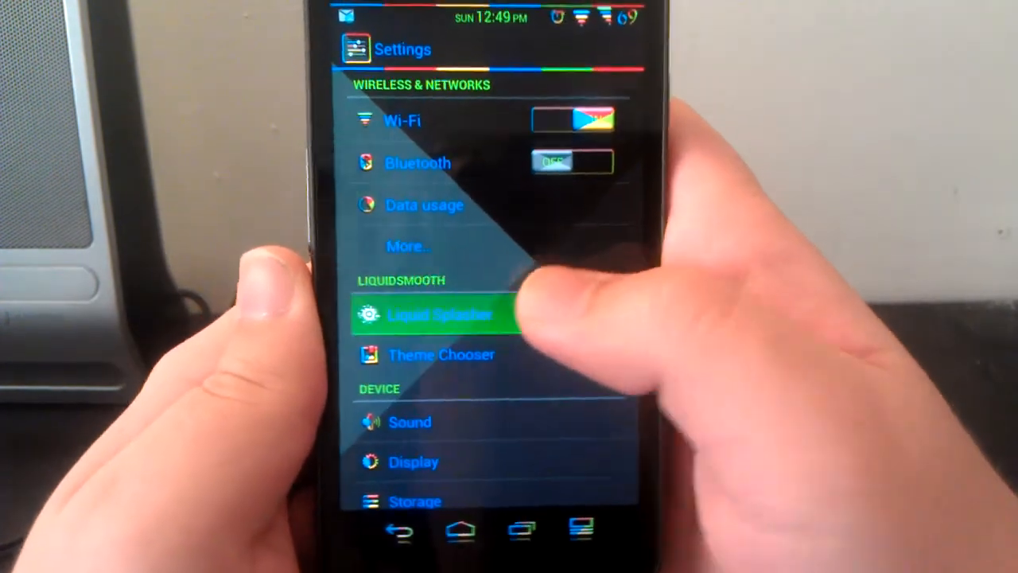
left_click(438, 315)
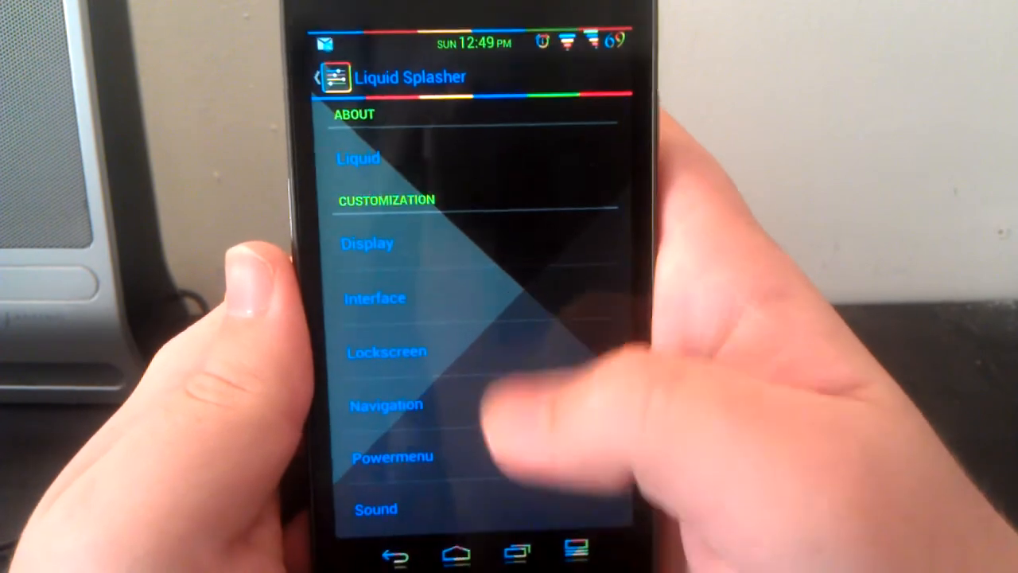
left_click(358, 157)
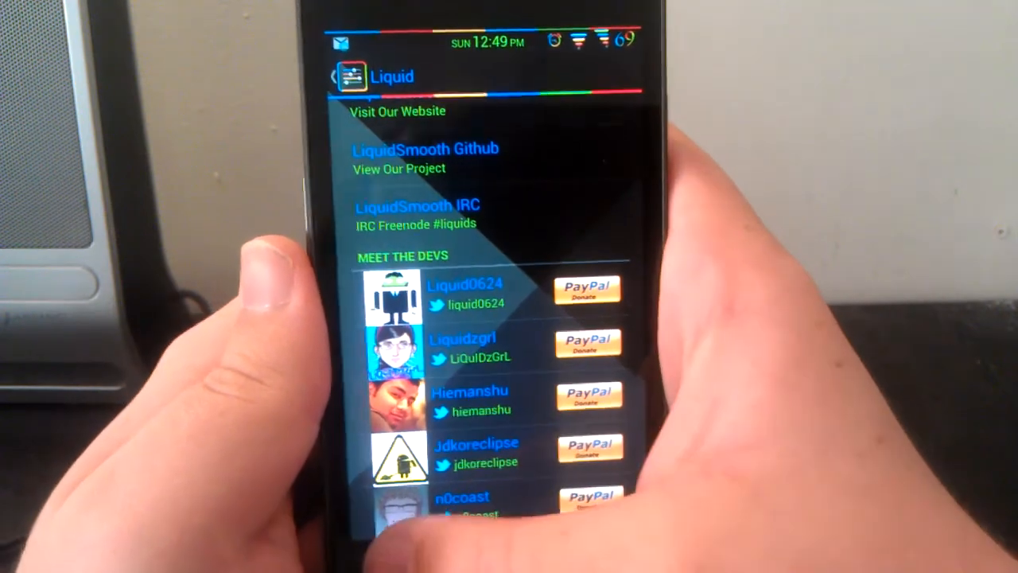
Browse the Display, Rotation and Interface pages, then return to the Liquid Splasher list
left_click(343, 78)
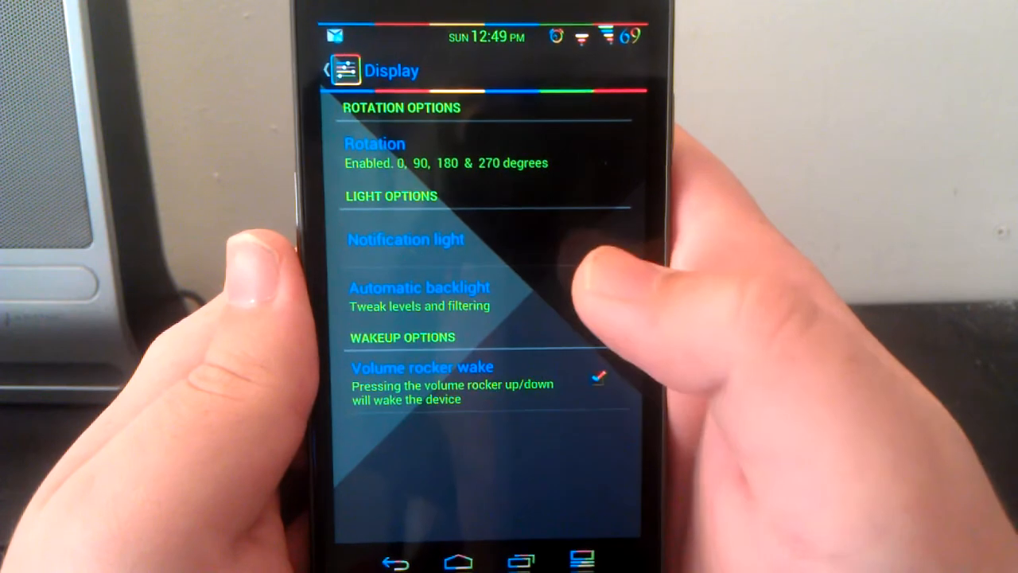
left_click(376, 152)
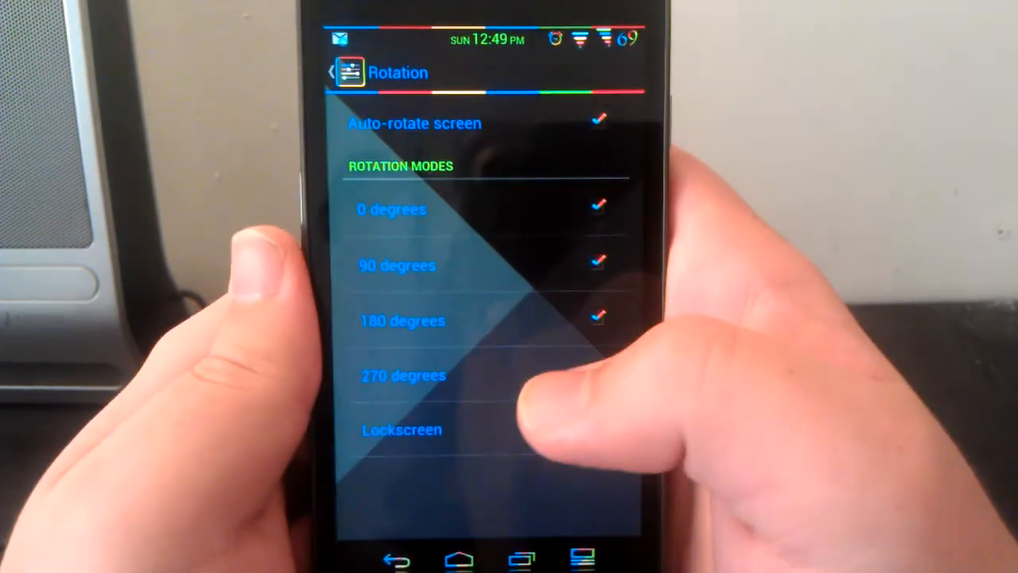
left_click(331, 73)
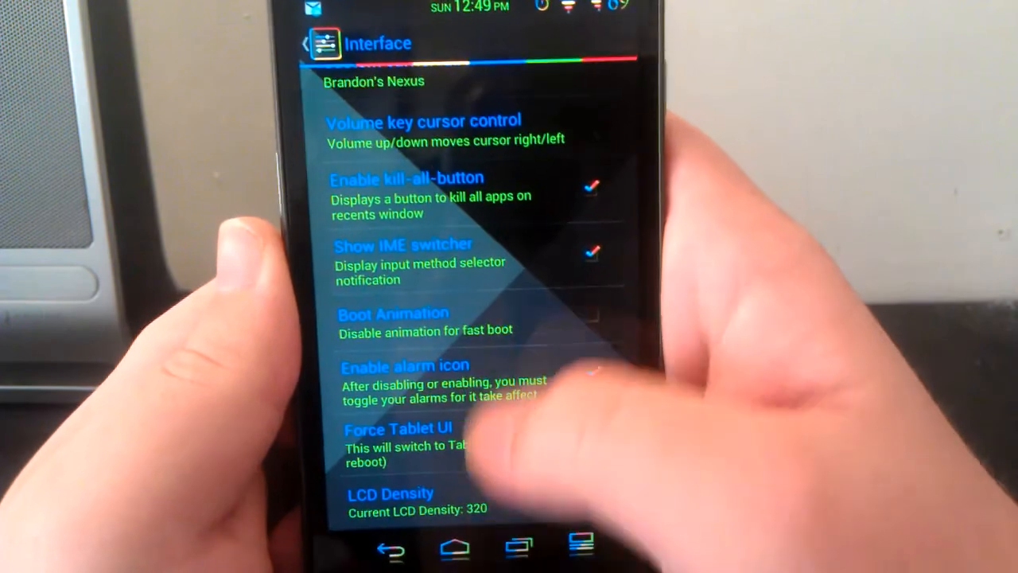
left_click(592, 372)
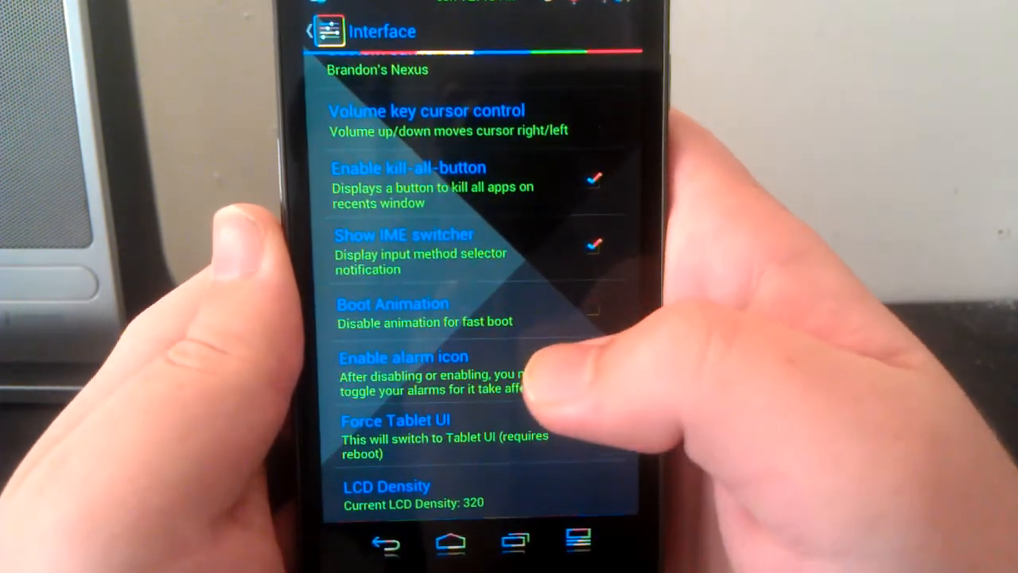
left_click(591, 369)
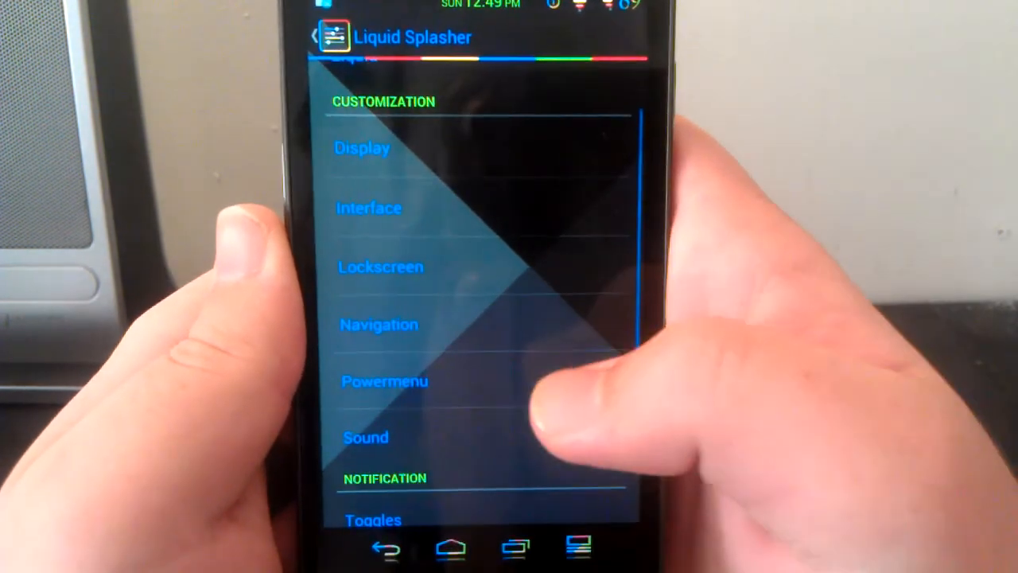
Browse Lockscreen options for background, clock alignment, text color, battery and weather, then lock the phone
left_click(380, 267)
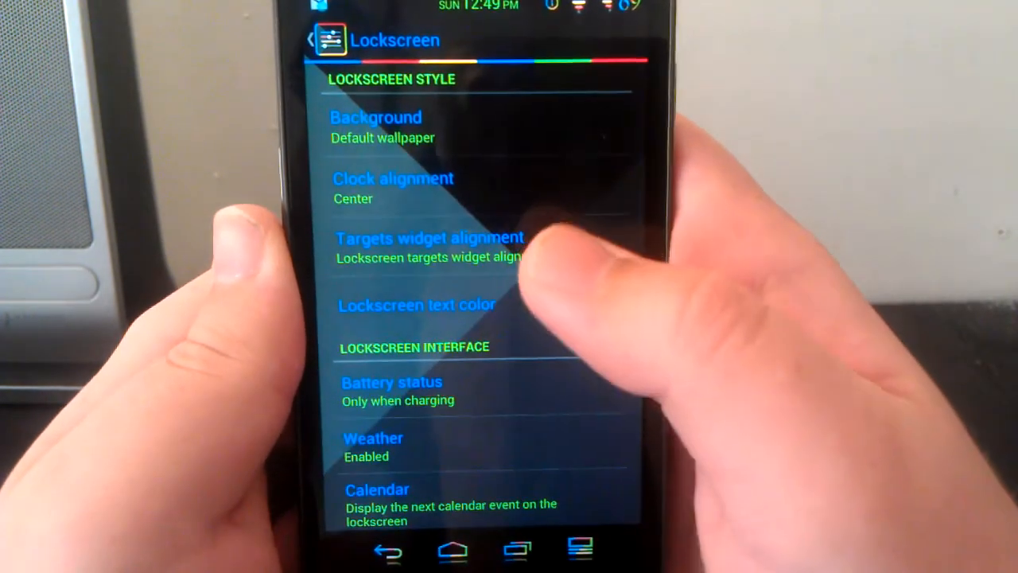
scroll("down", 3)
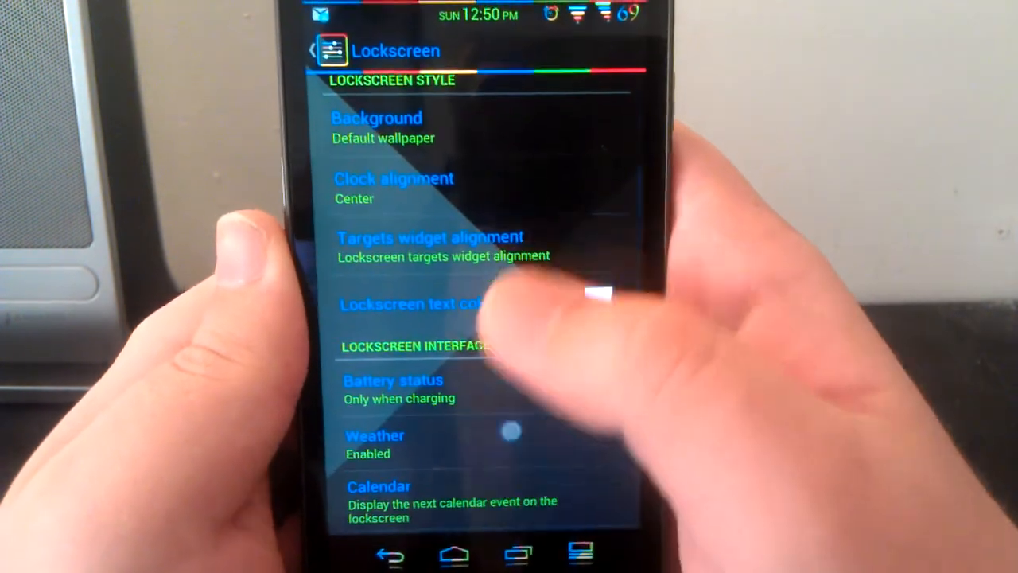
scroll("down", 3)
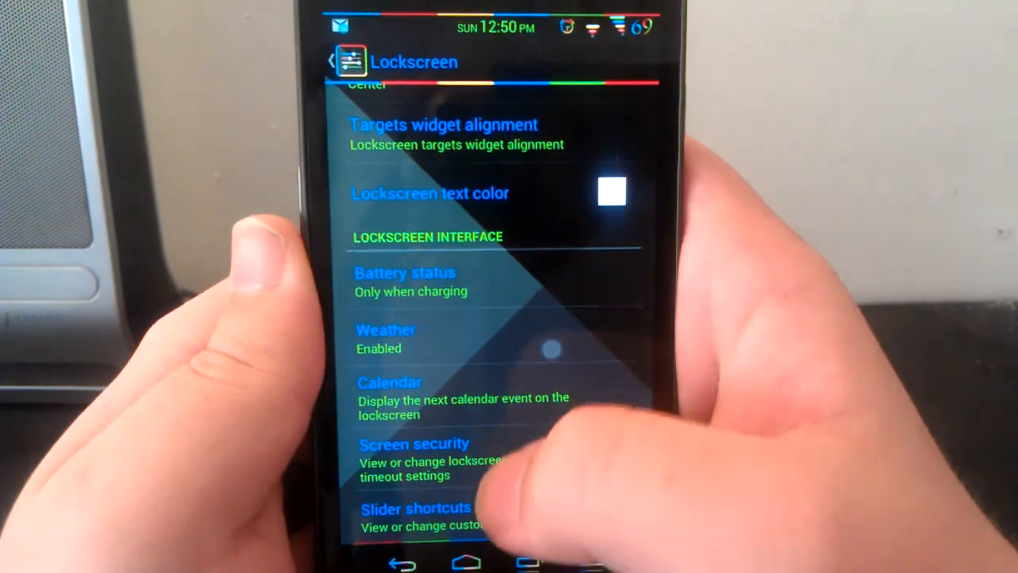
left_click(417, 507)
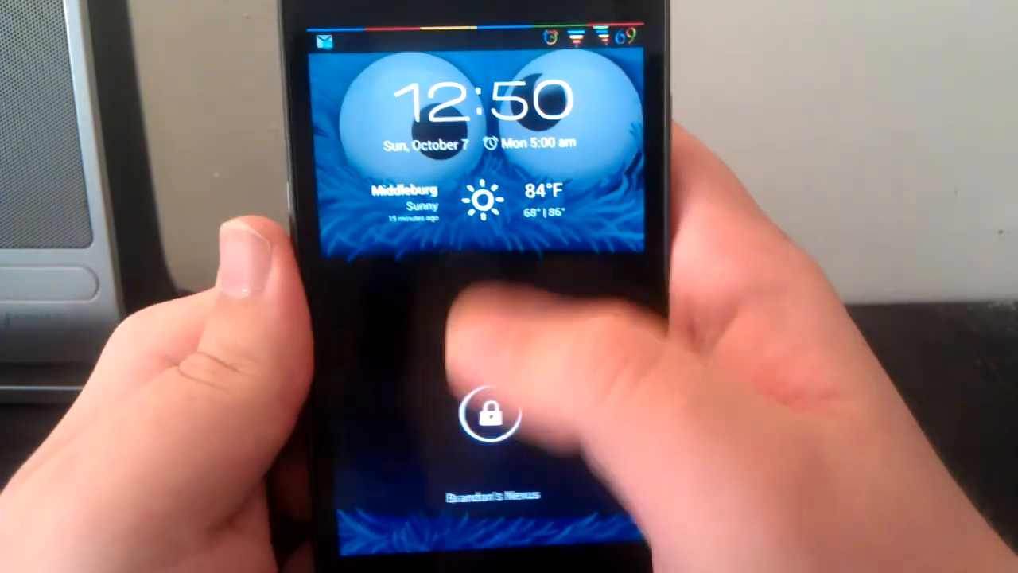
Swipe the lock ring to unlock back into the Lockscreen settings
left_click(488, 413)
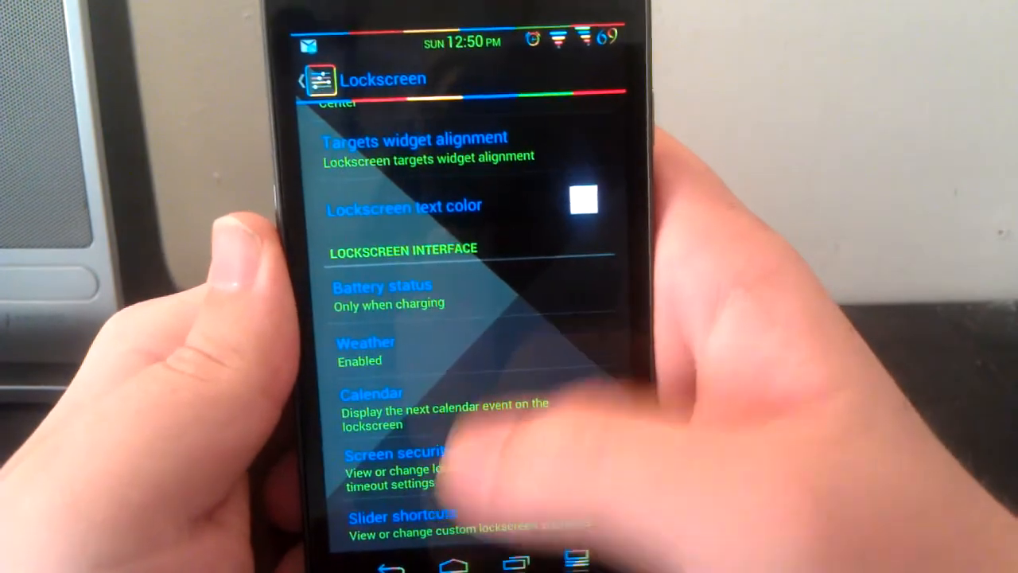
Scroll through Navigation Bar Buttons, Style and Ring Targets options, then return to the Liquid Splasher list
left_click(299, 79)
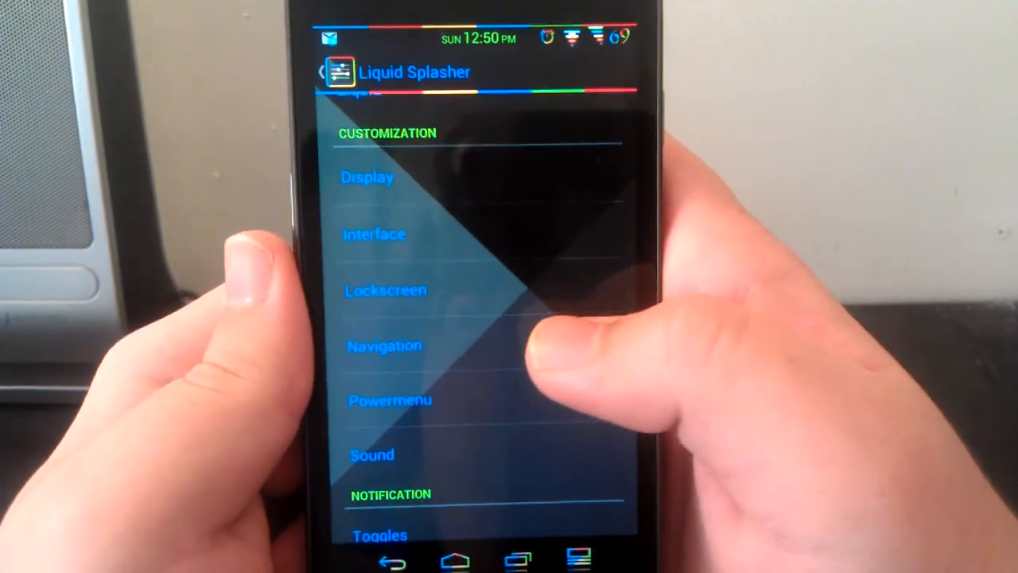
left_click(385, 345)
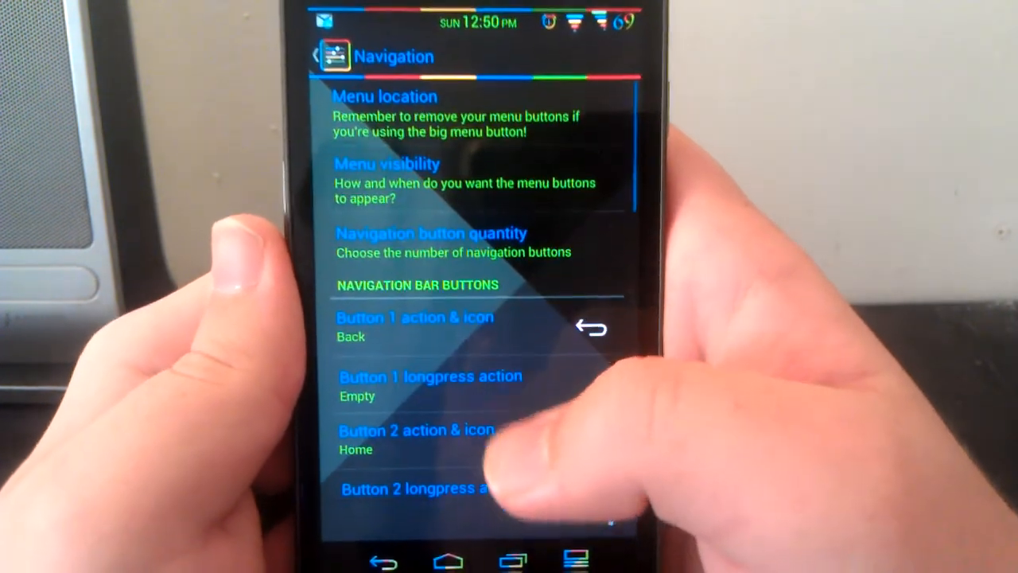
scroll("down", 3)
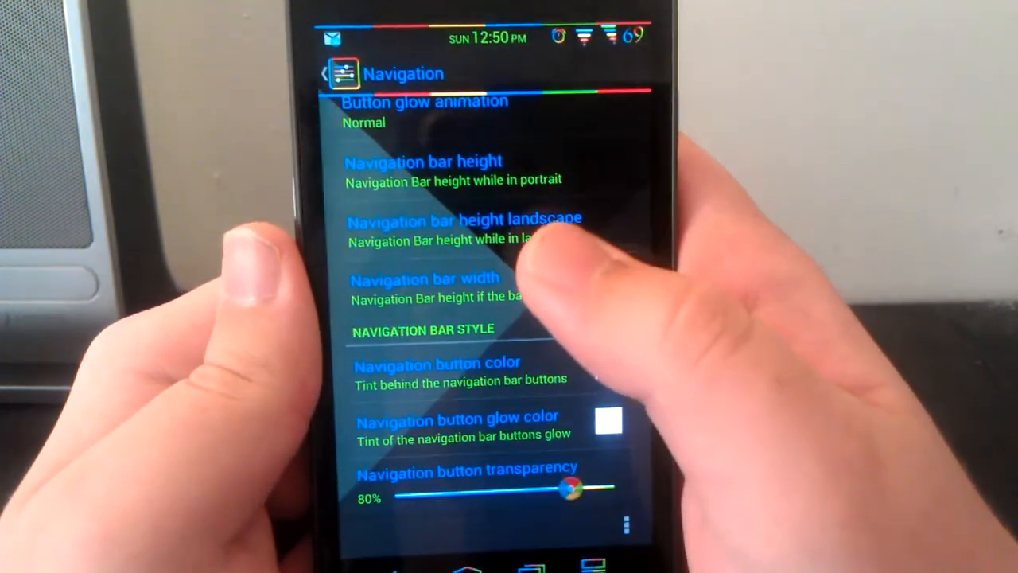
scroll("down", 3)
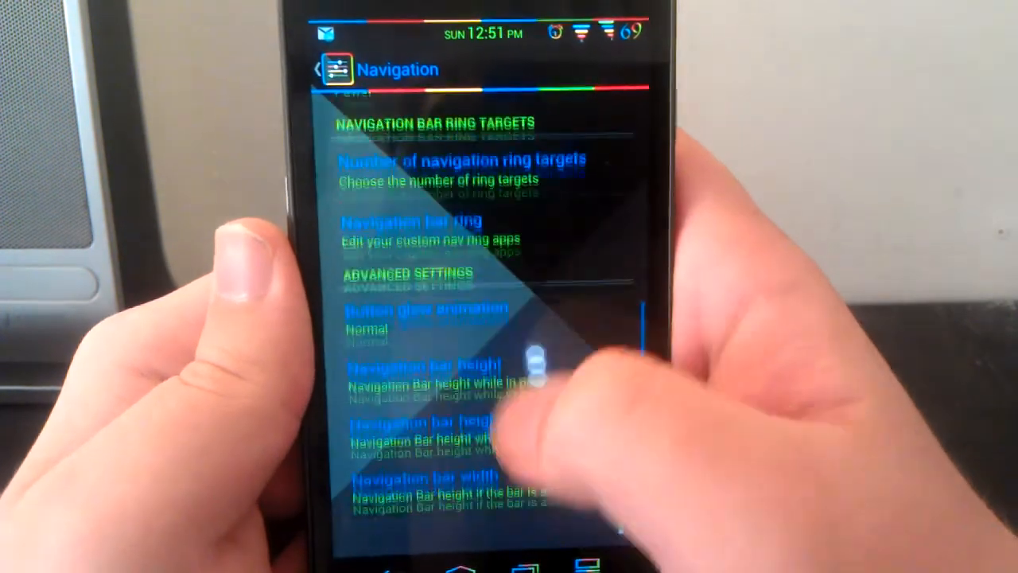
left_click(458, 170)
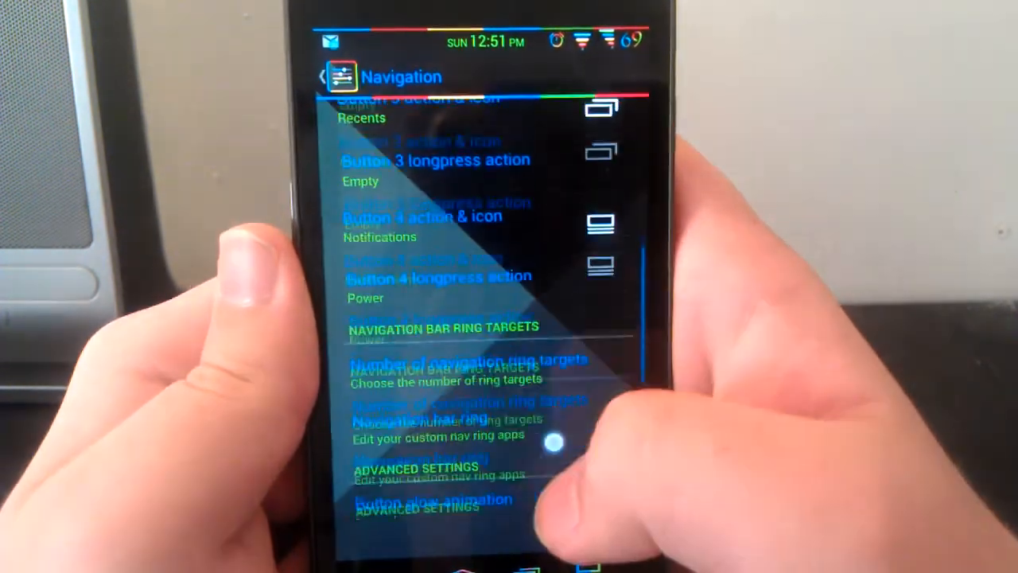
scroll("down", 3)
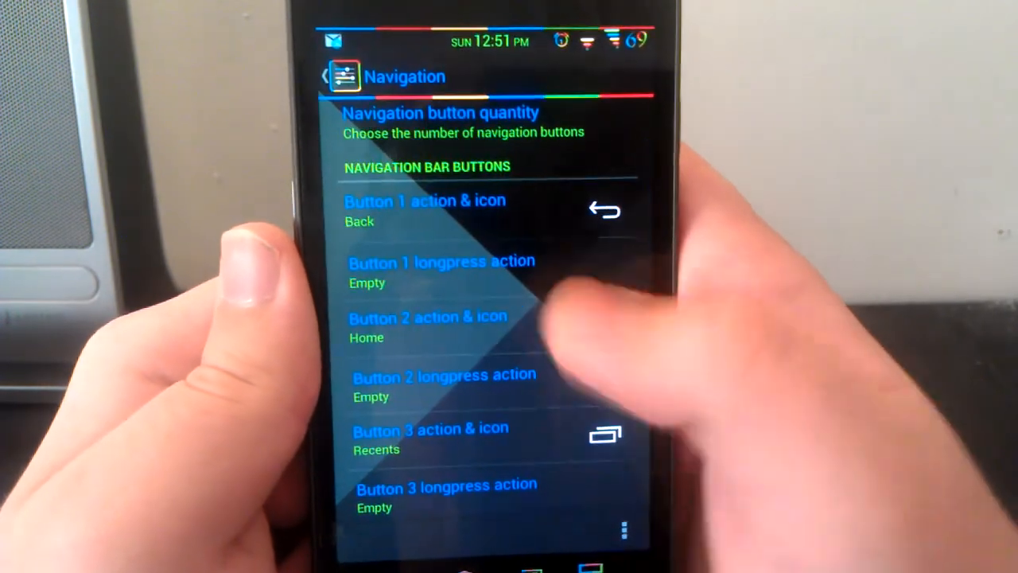
scroll("down", 3)
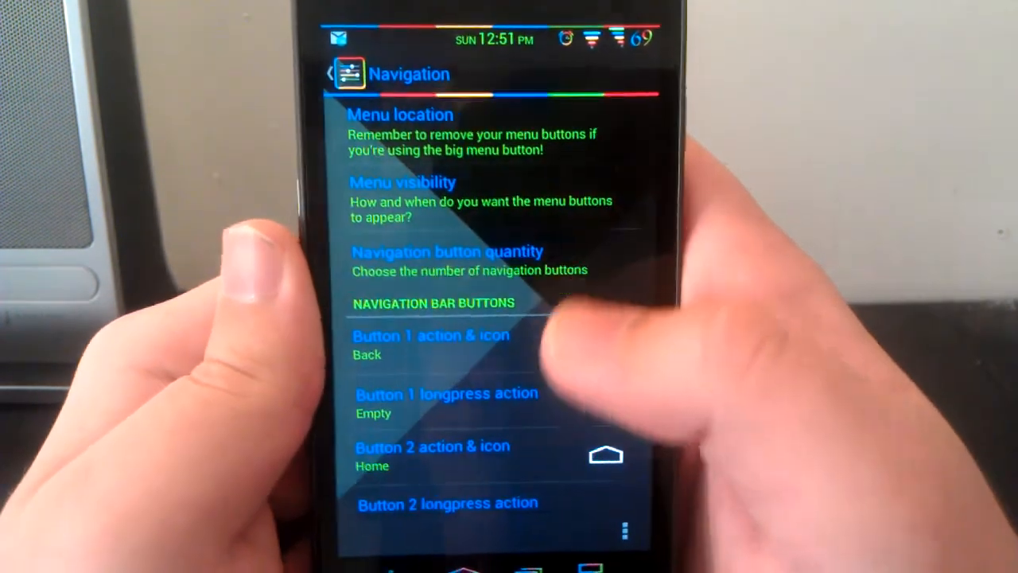
left_click(446, 261)
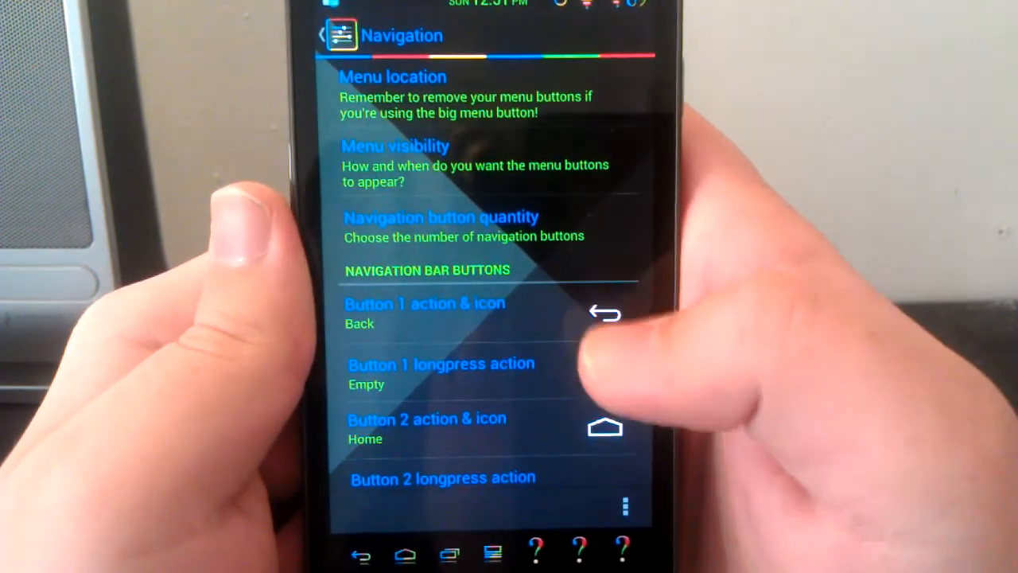
left_click(442, 226)
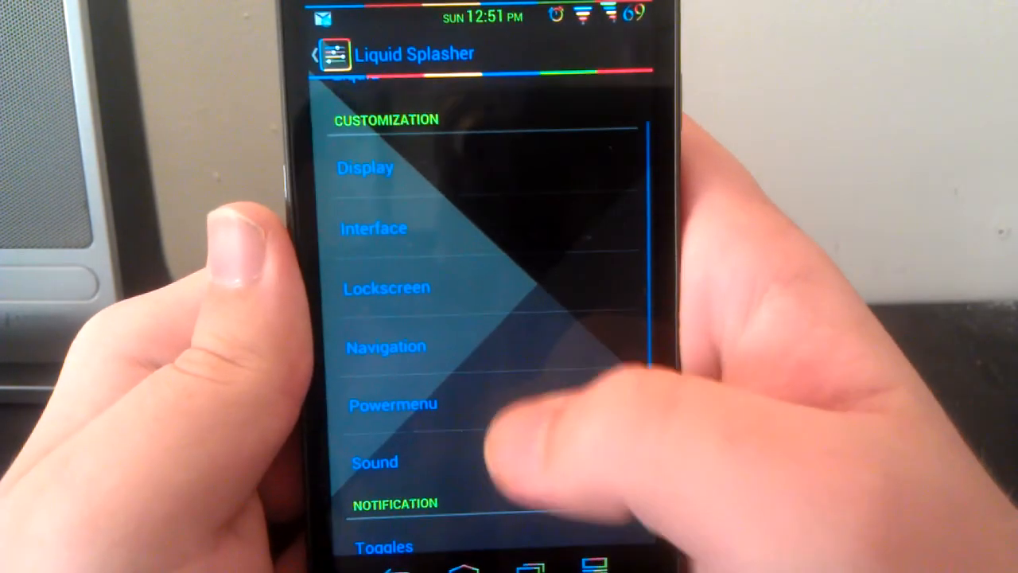
View the Powermenu page showing Reboot, Screenshot and Silent entries enabled
left_click(391, 404)
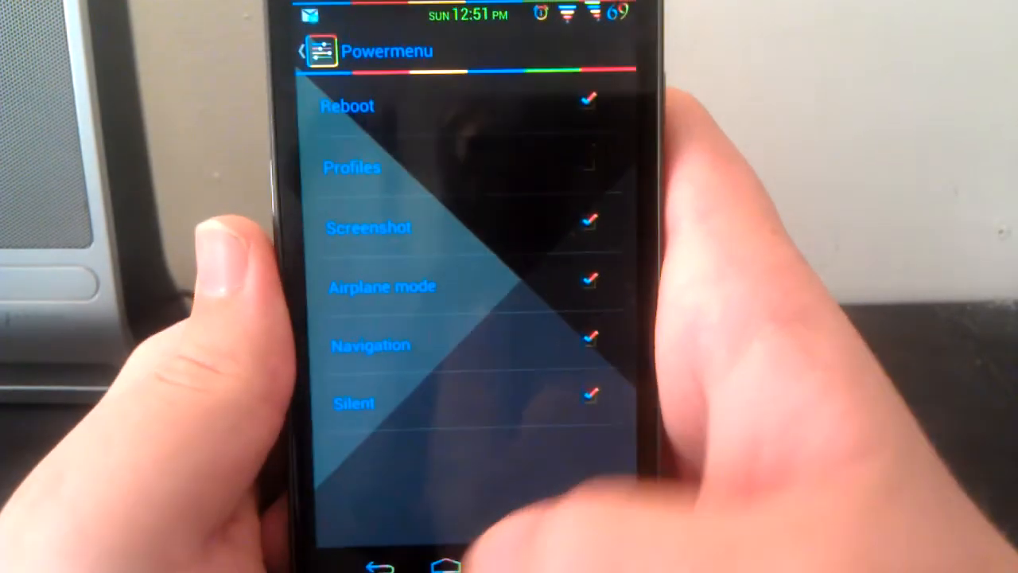
left_click(301, 51)
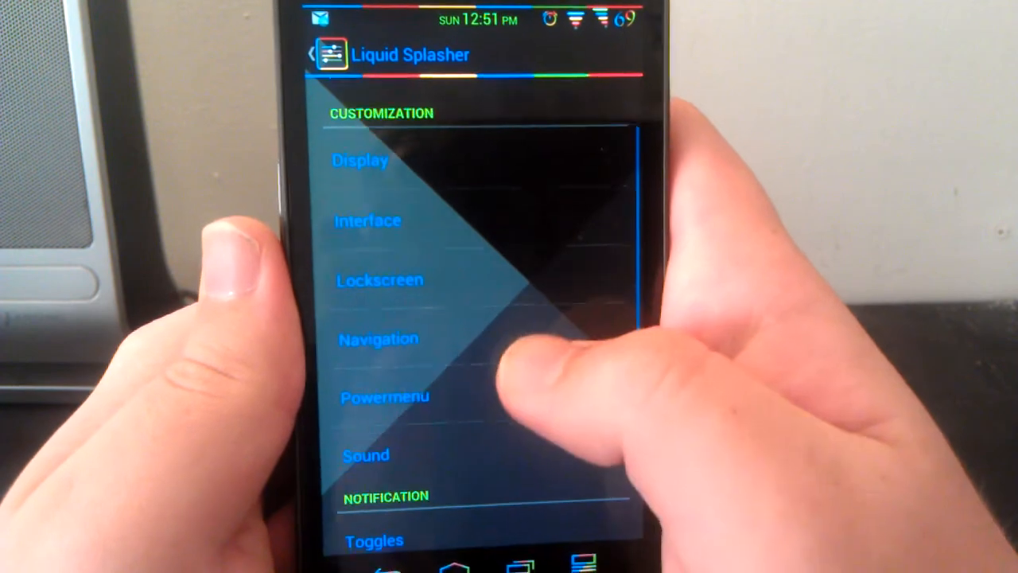
left_click(366, 455)
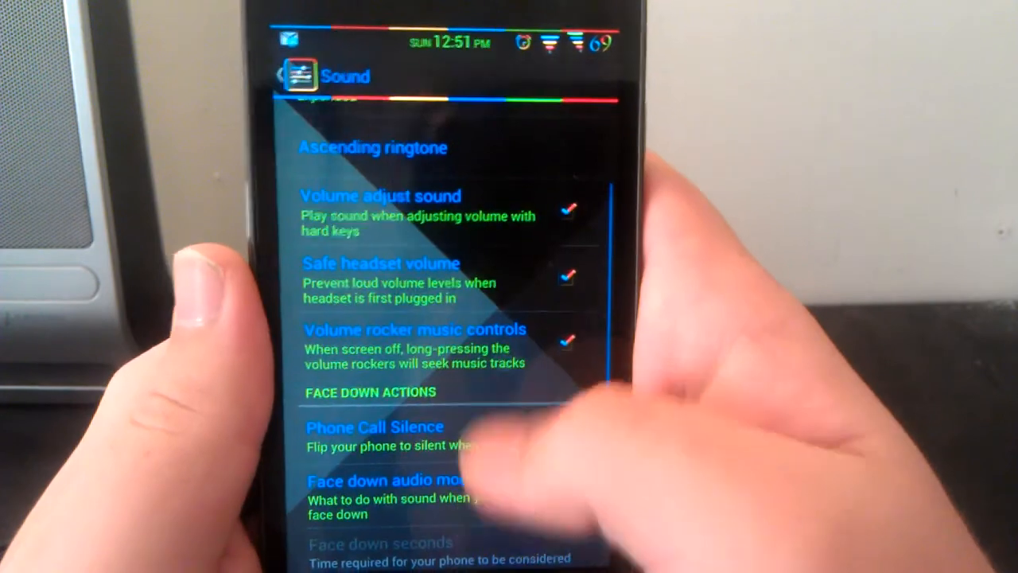
scroll("down", 3)
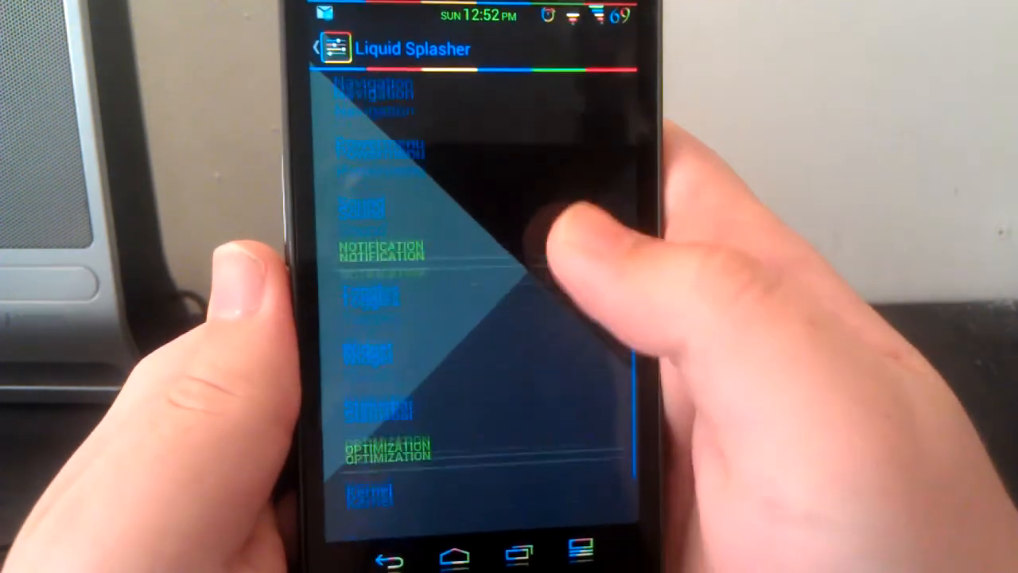
scroll("down", 3)
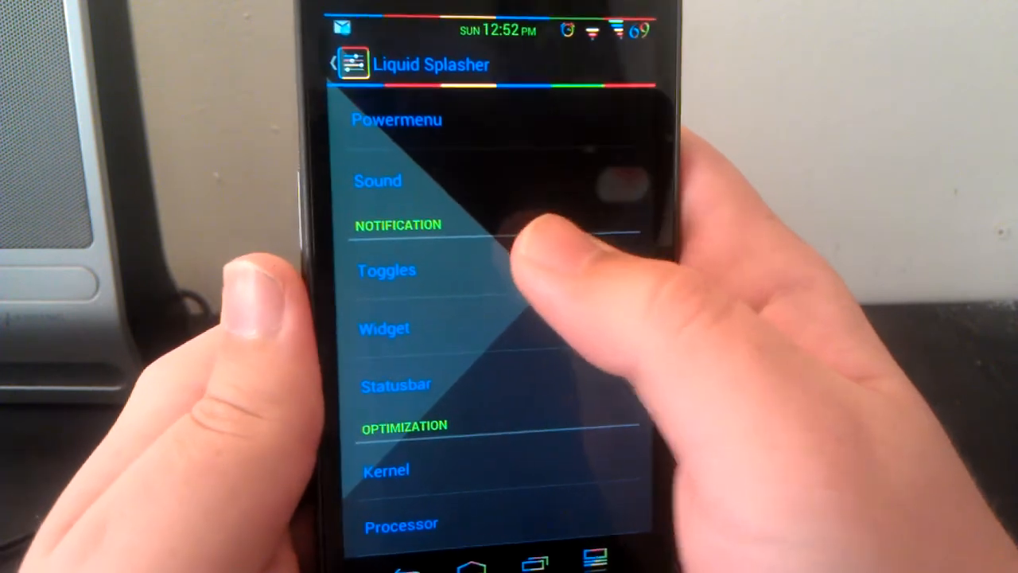
left_click(387, 271)
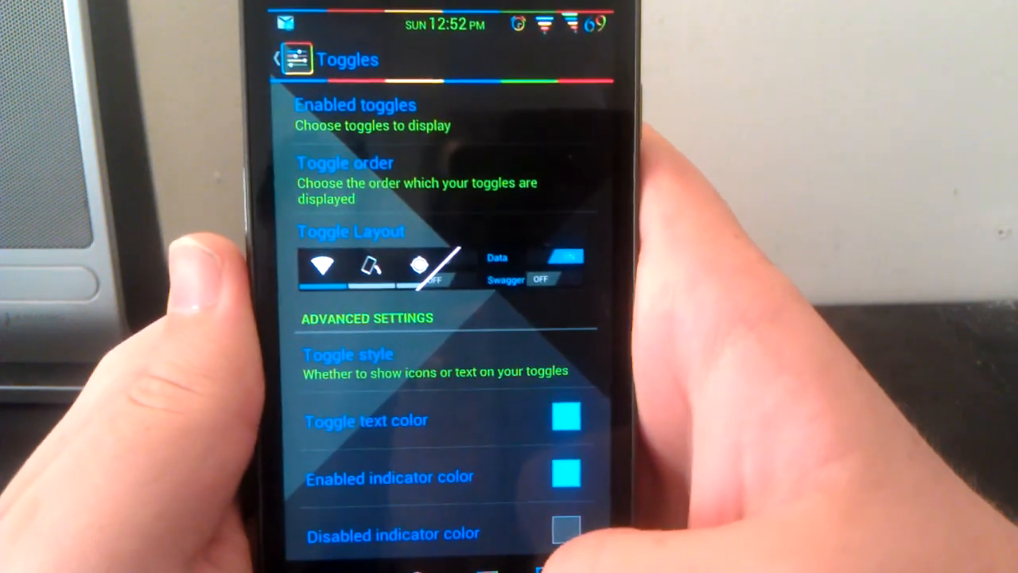
scroll("down", 3)
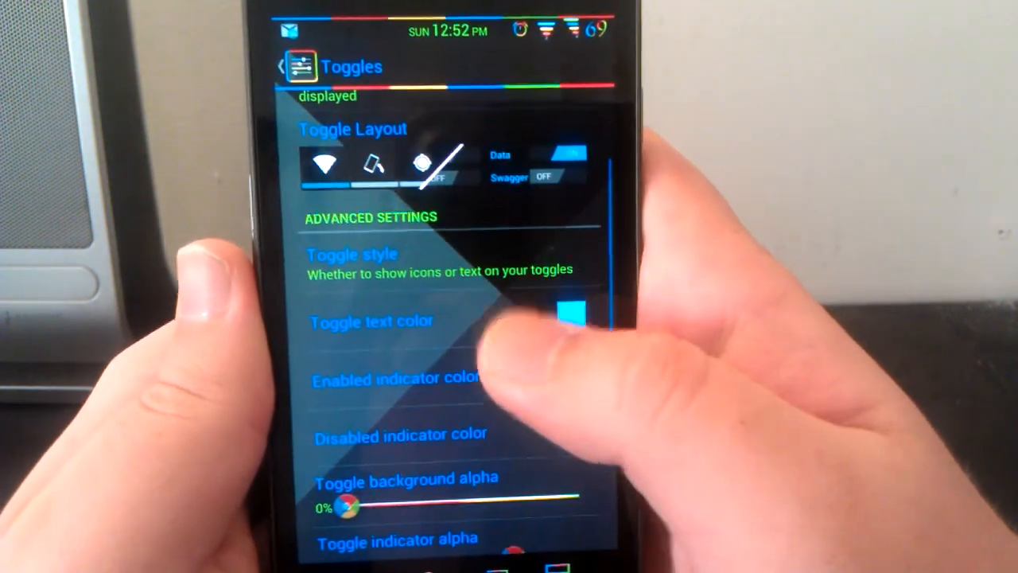
scroll("down", 3)
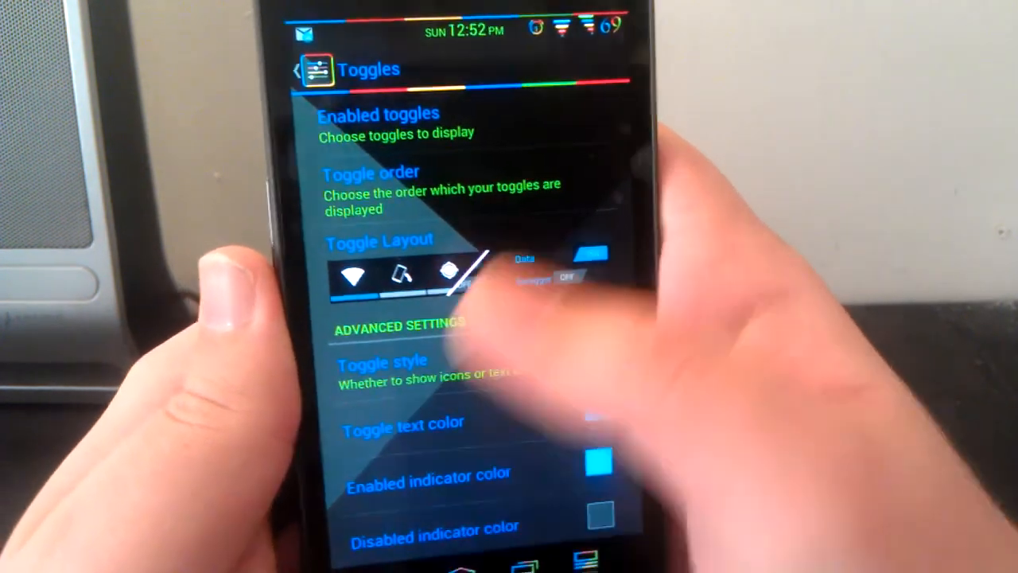
left_click(299, 67)
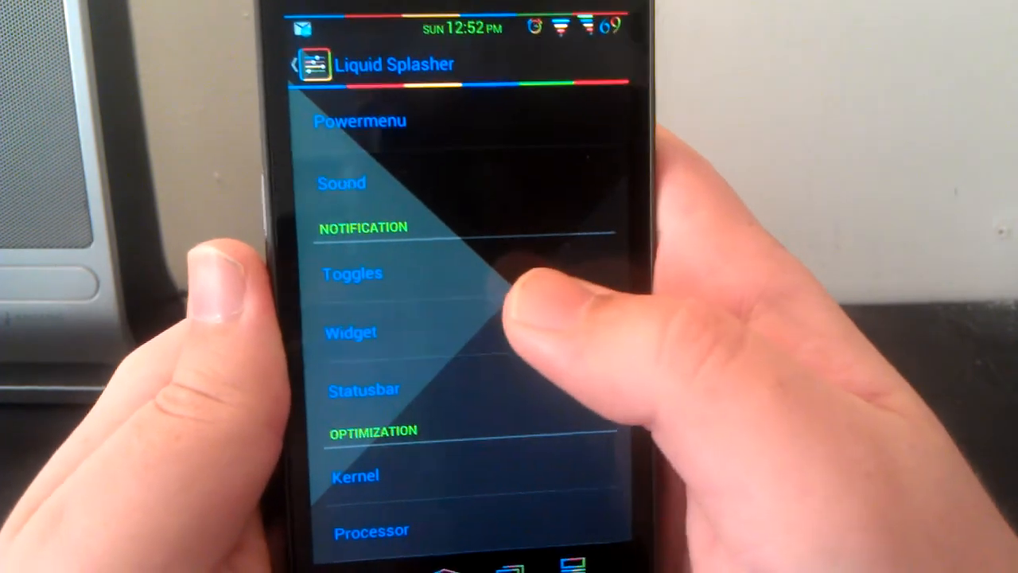
left_click(349, 333)
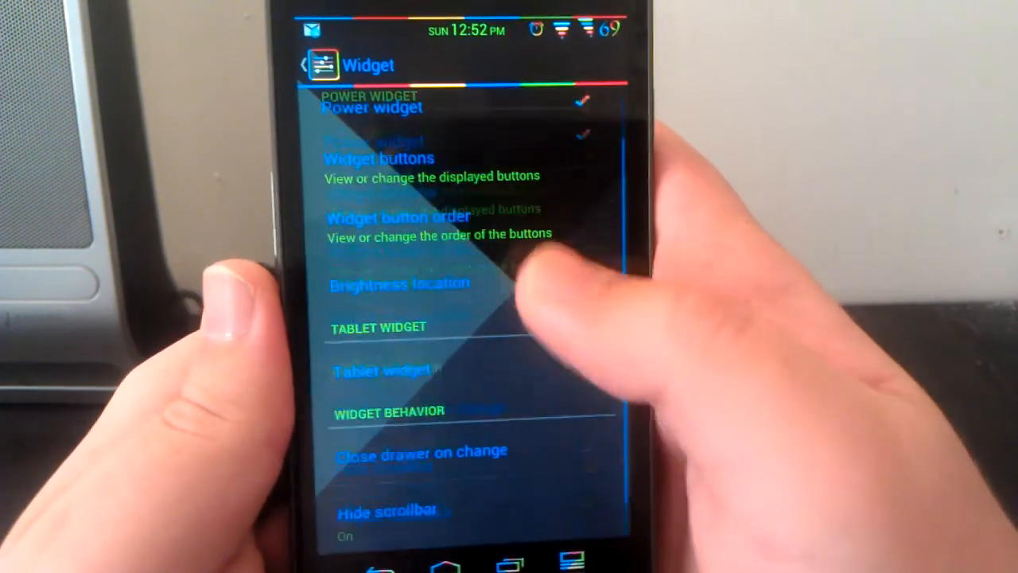
scroll("down", 3)
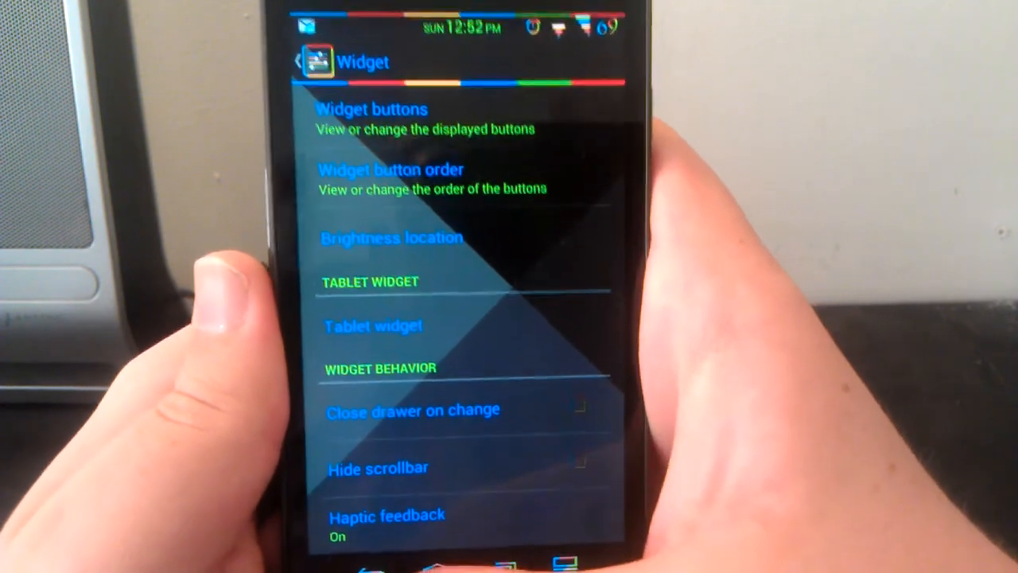
left_click(300, 62)
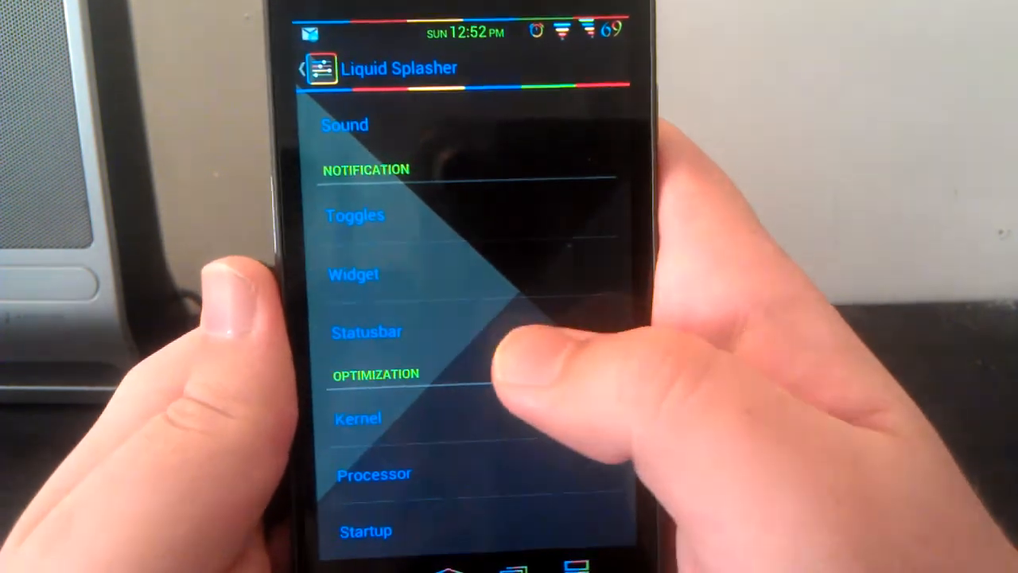
left_click(366, 332)
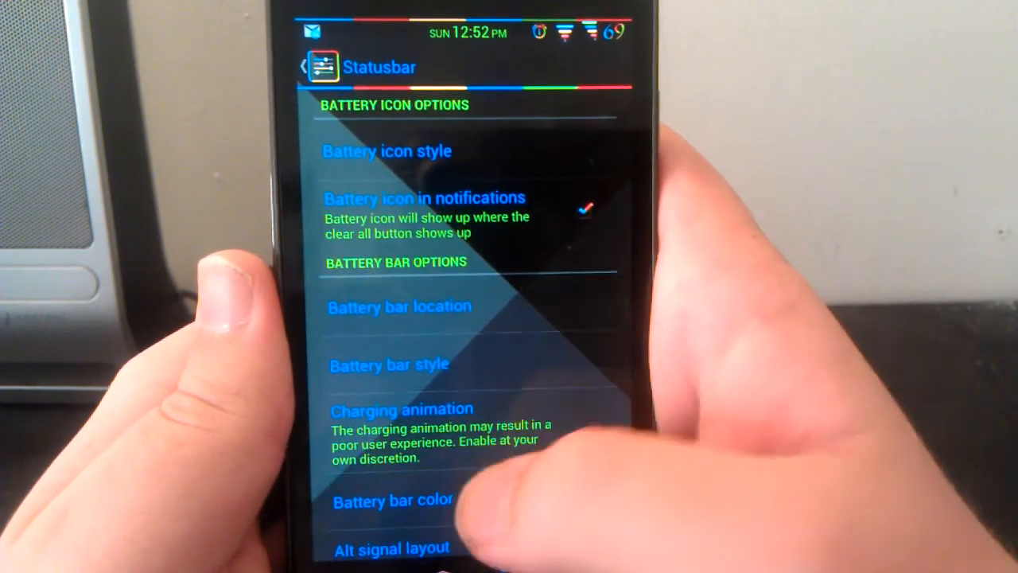
scroll("down", 3)
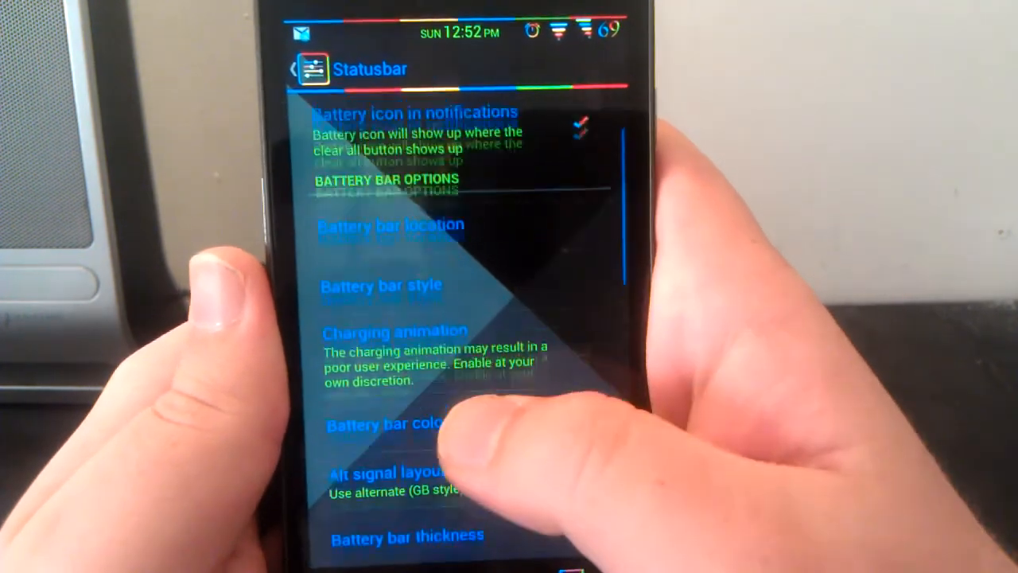
scroll("down", 3)
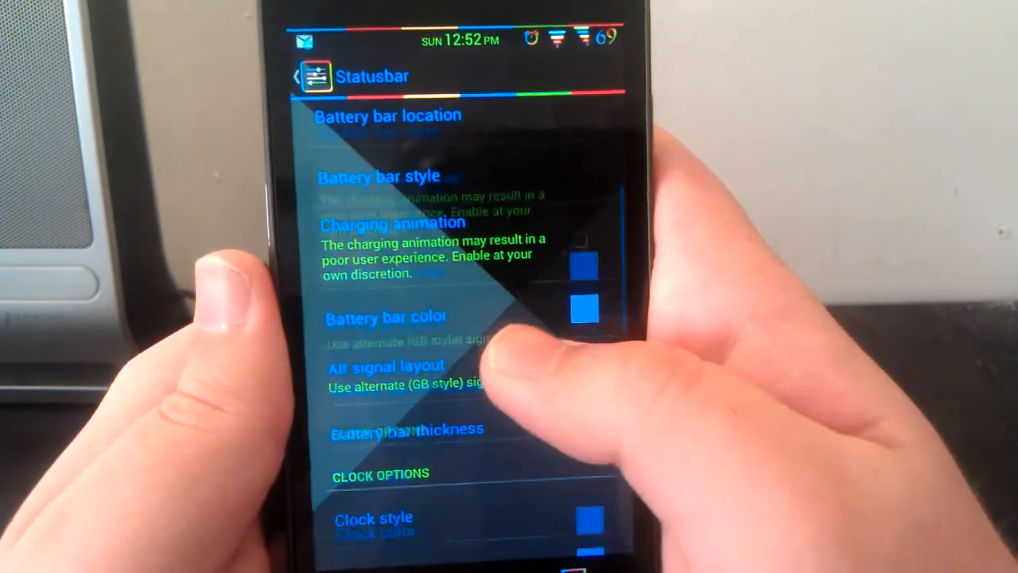
scroll("down", 3)
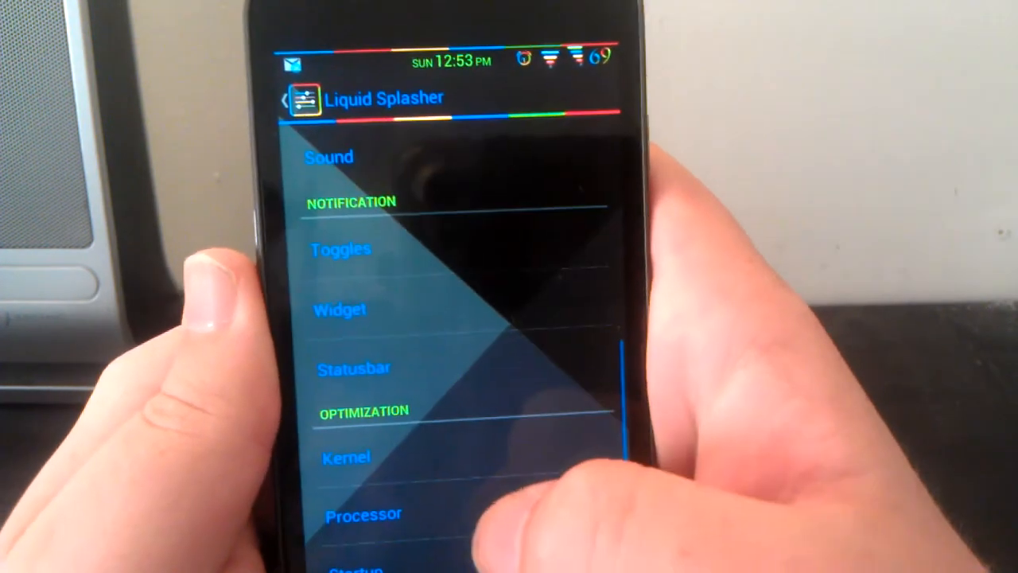
Back out of Liquid Splasher to the main Settings list
left_click(363, 513)
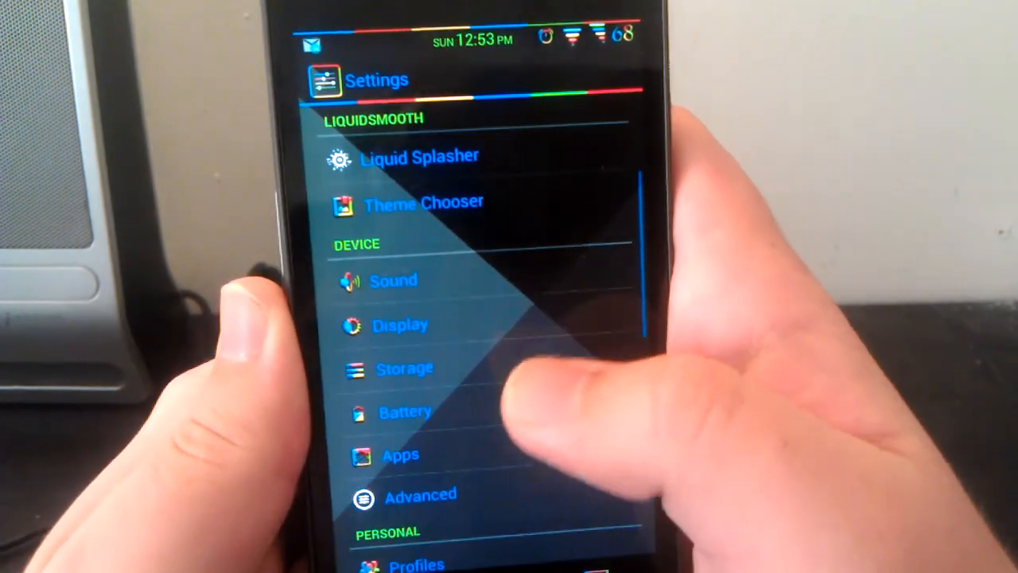
scroll("down", 3)
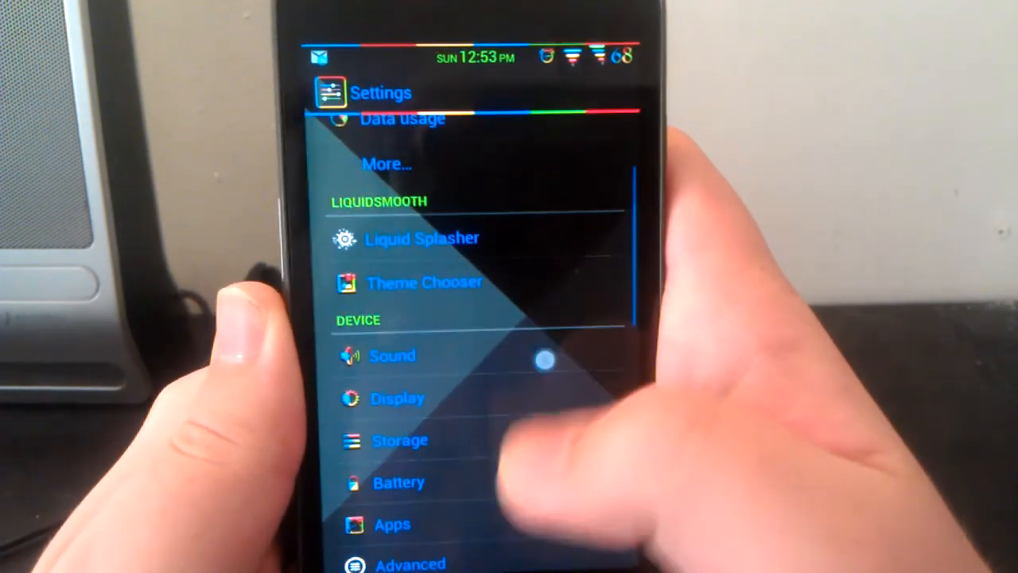
scroll("down", 3)
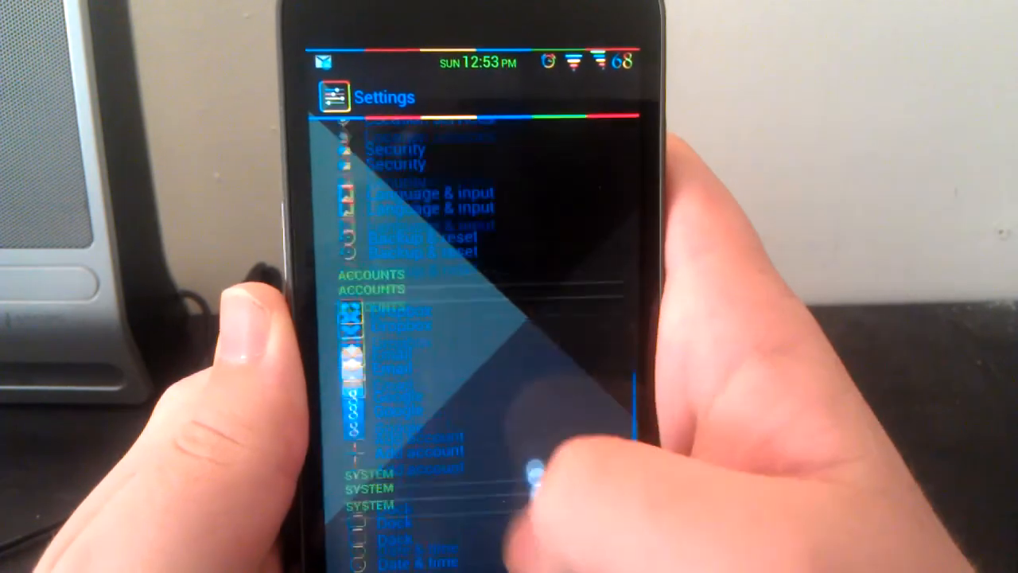
scroll("down", 3)
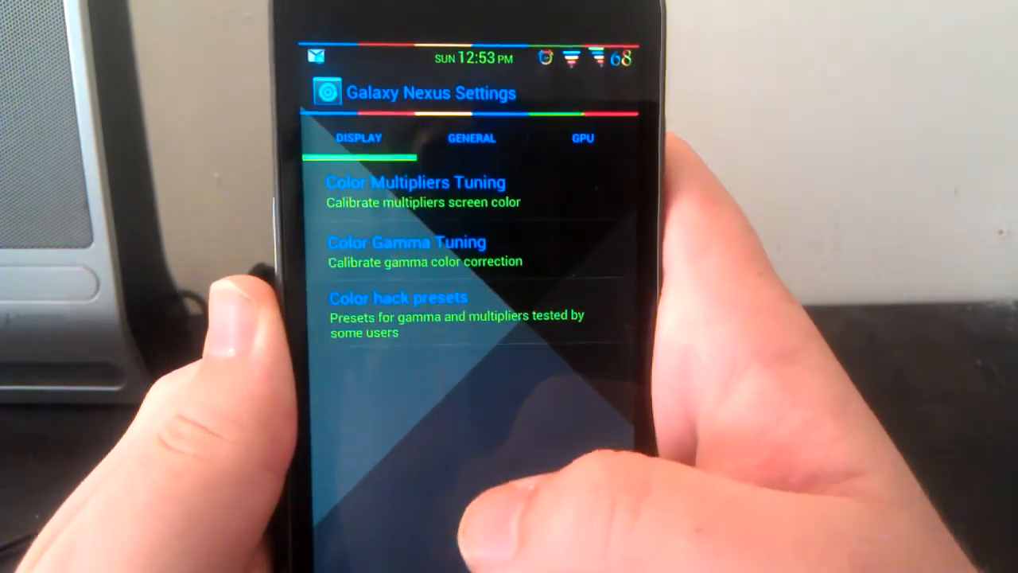
left_click(470, 137)
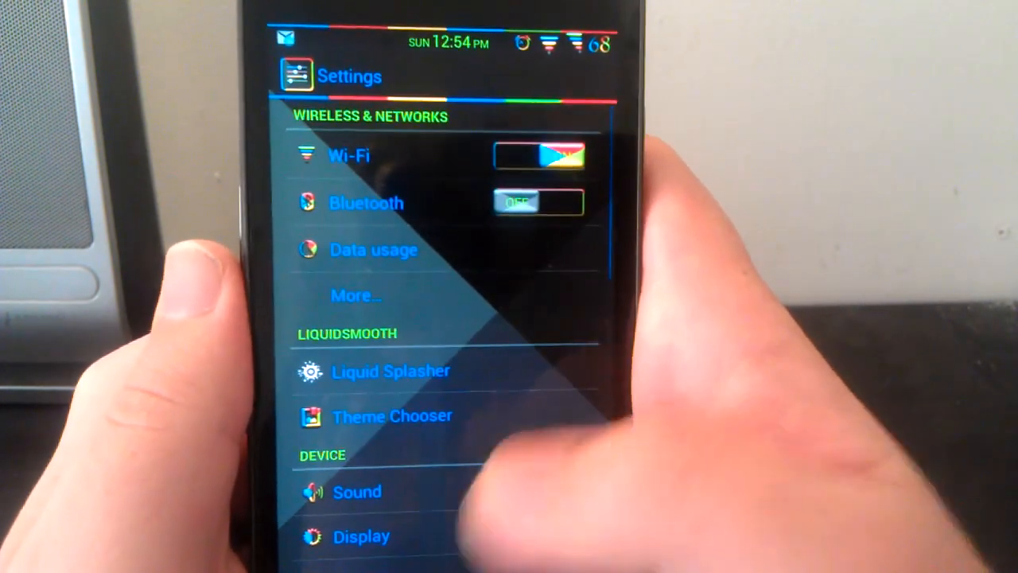
scroll("down", 3)
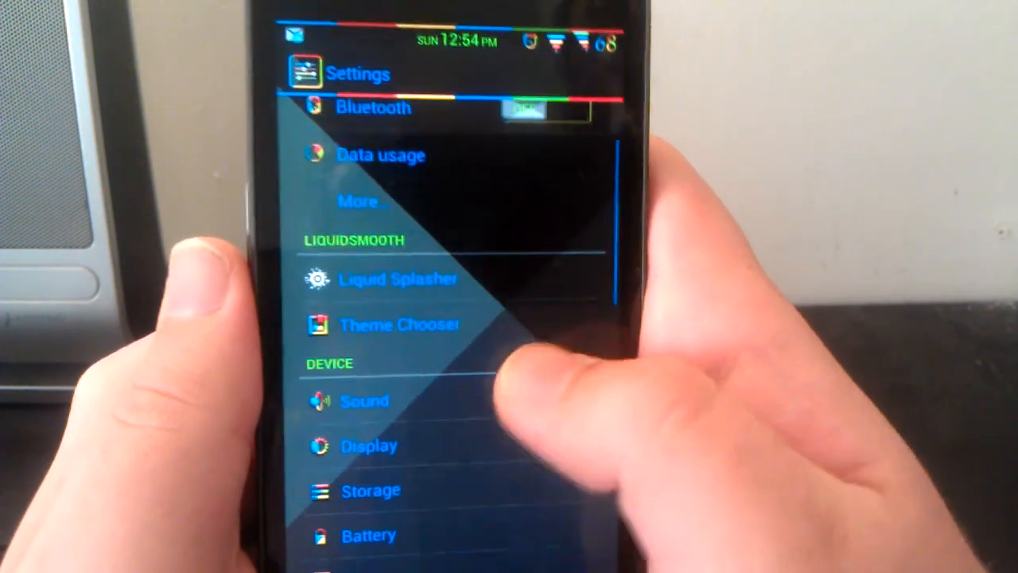
scroll("down", 3)
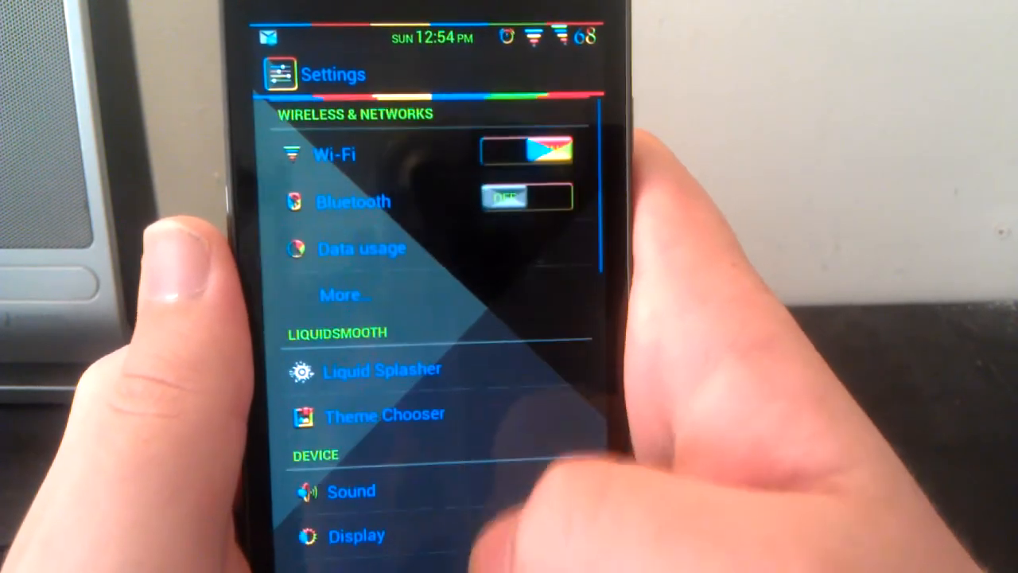
scroll("down", 3)
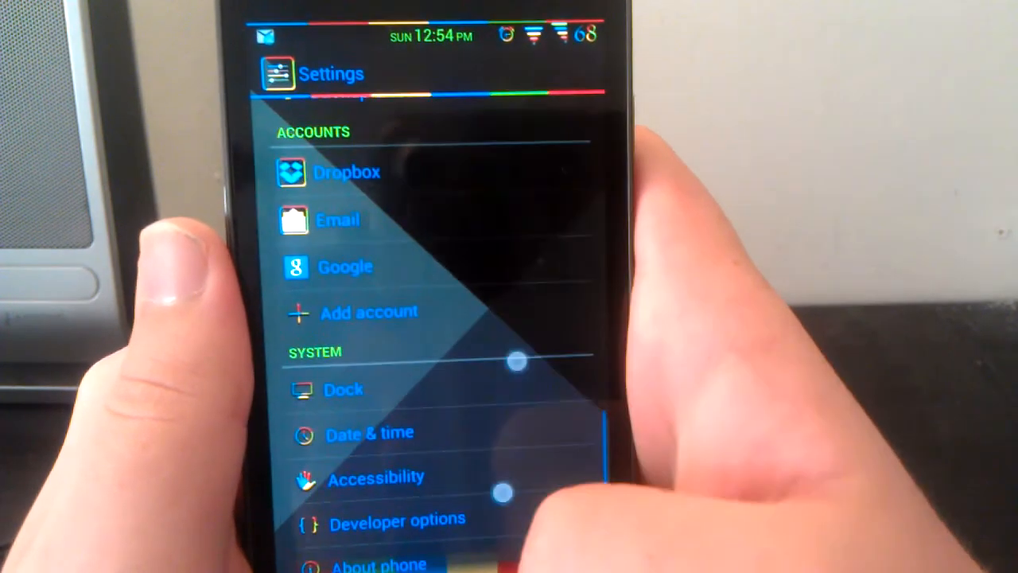
scroll("down", 3)
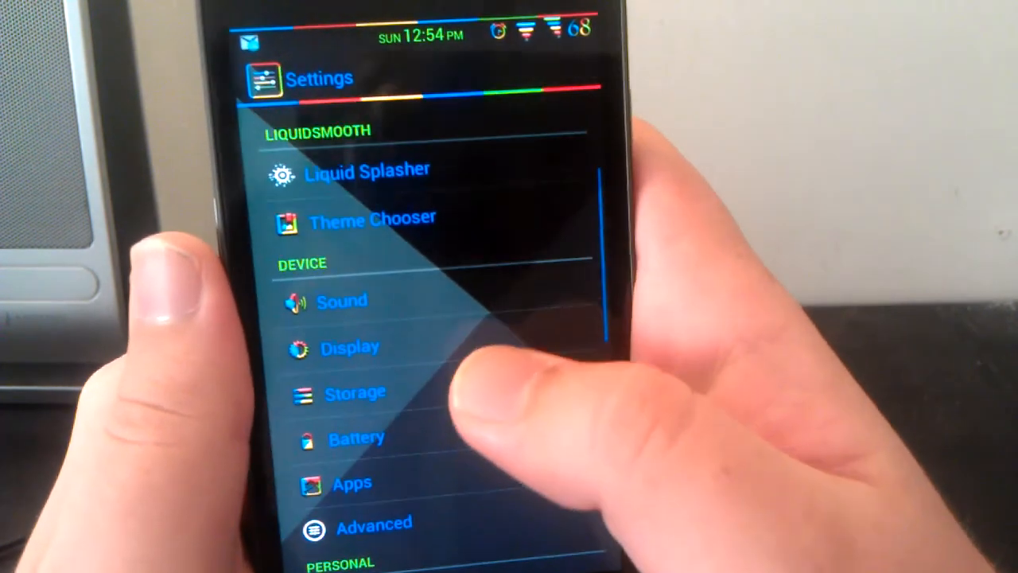
View Battery usage and the Screen use details, then leave Settings for the app drawer
left_click(357, 437)
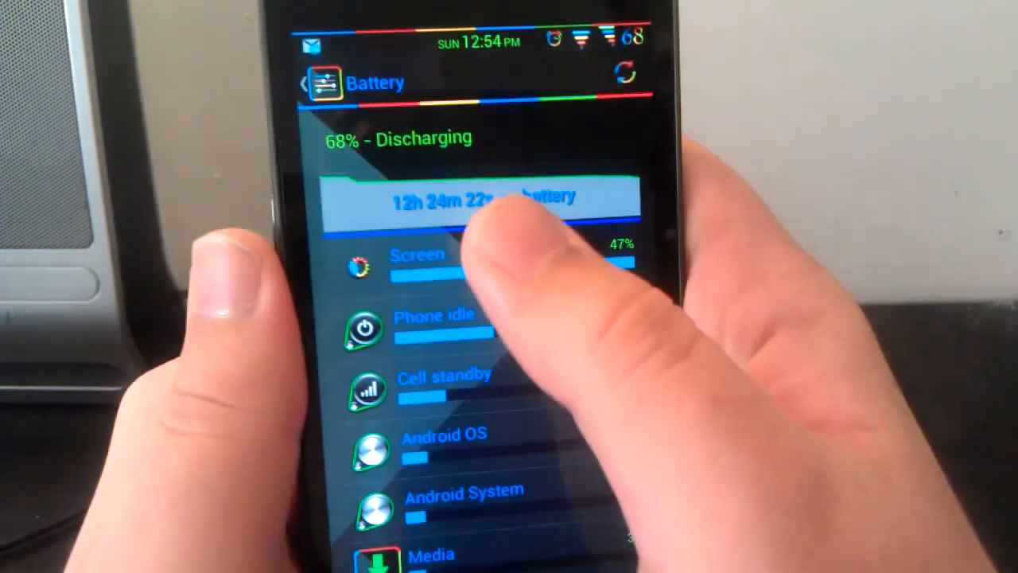
left_click(417, 268)
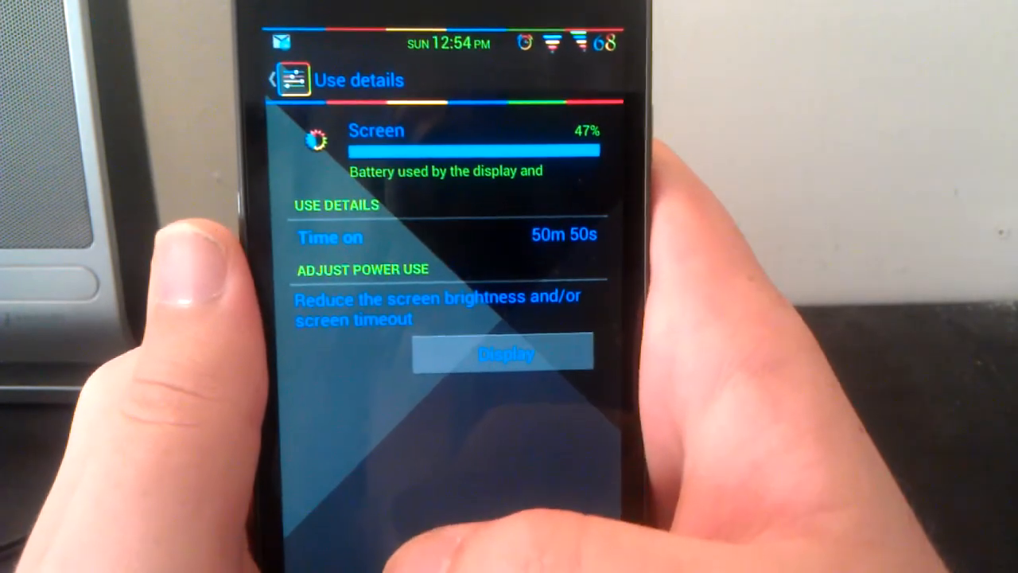
left_click(276, 80)
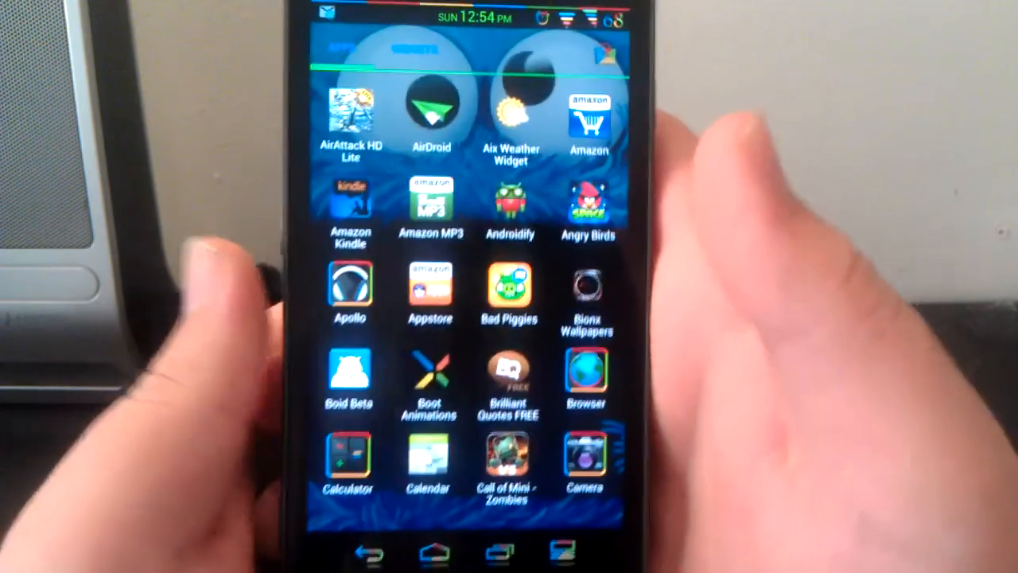
Scroll the app drawer toward the Camera app to reach its settings panel
scroll("down", 3)
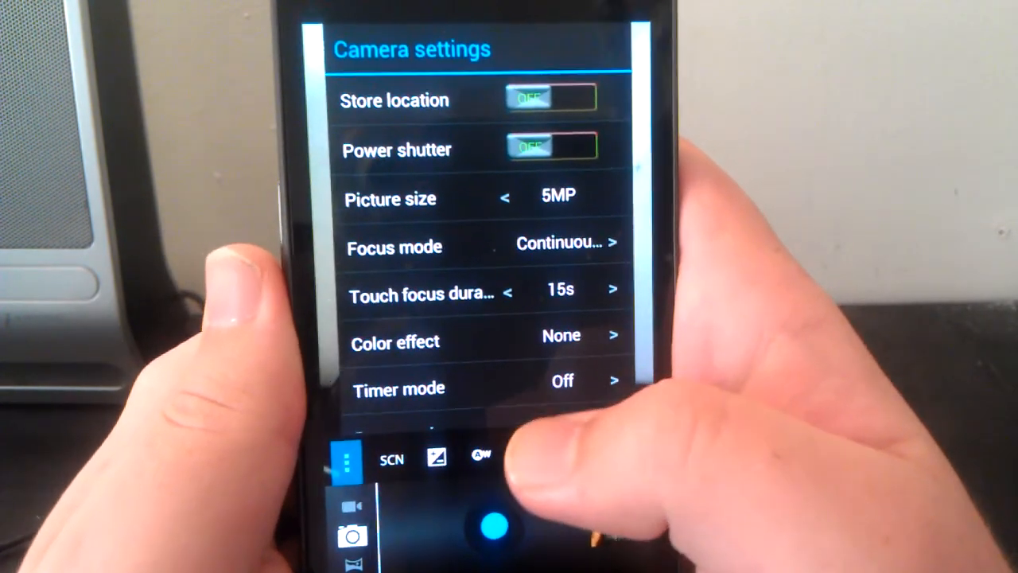
Raise Burst mode from its default through 10 to 20 shots in Camera settings
scroll("down", 3)
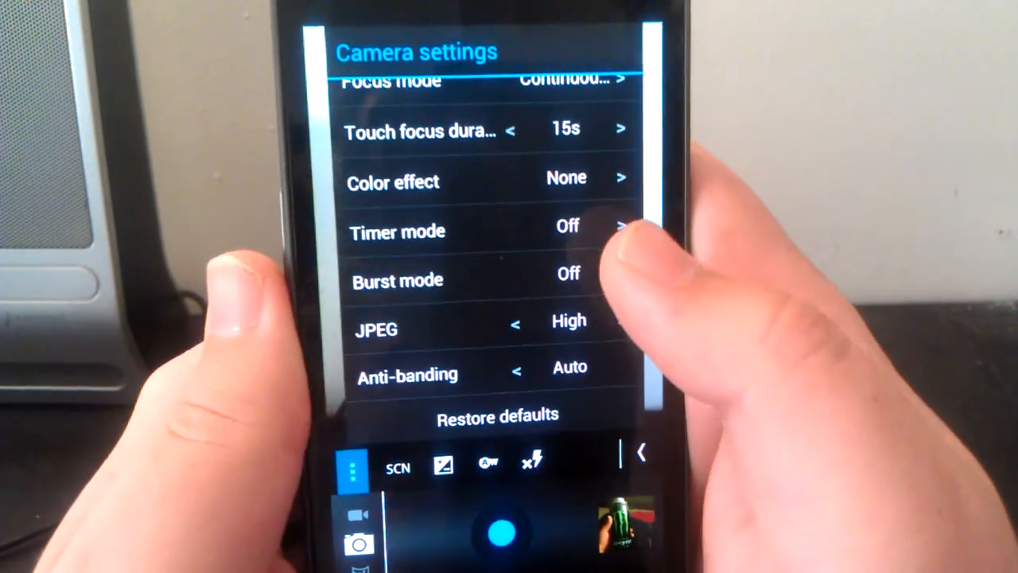
left_click(605, 278)
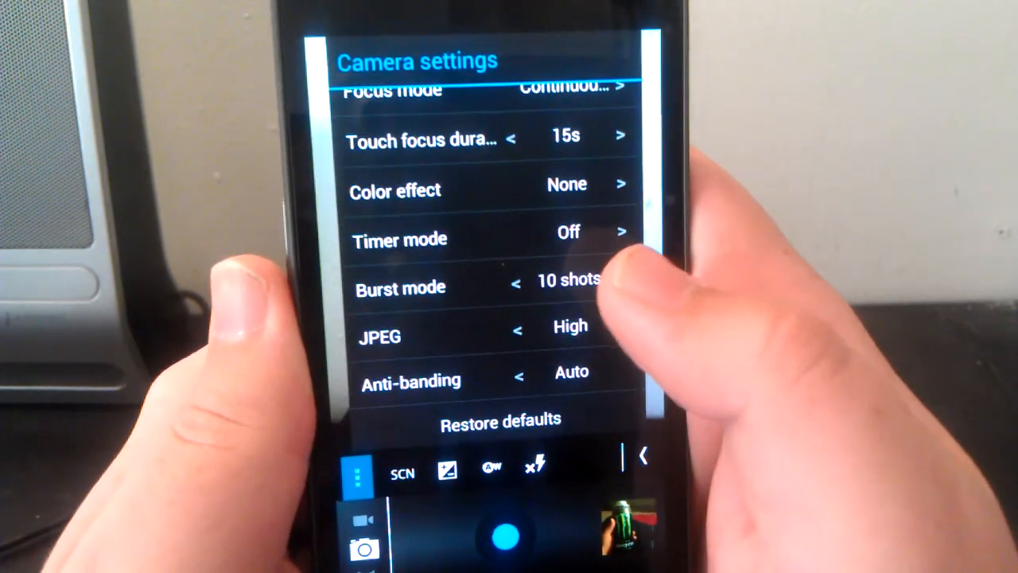
left_click(621, 286)
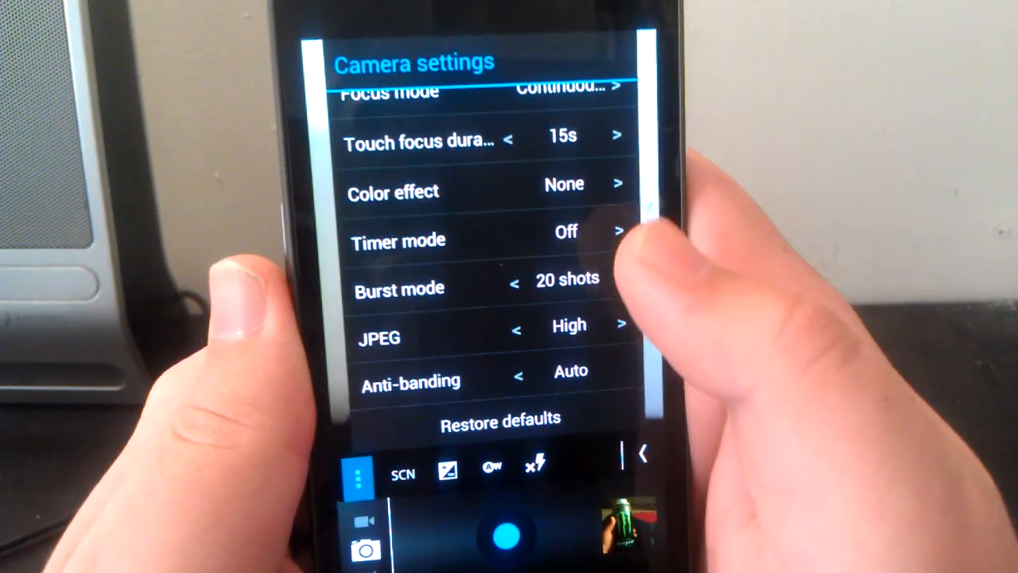